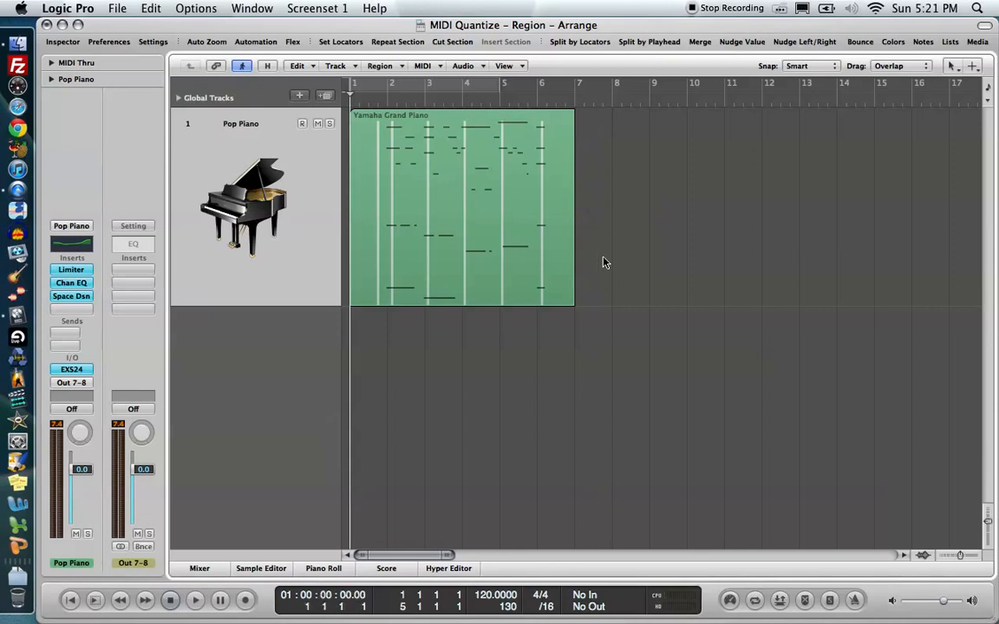
# Play the Yamaha Grand Piano region and show its unevenly timed notes in the Piano Roll
pyautogui.click(195, 600)
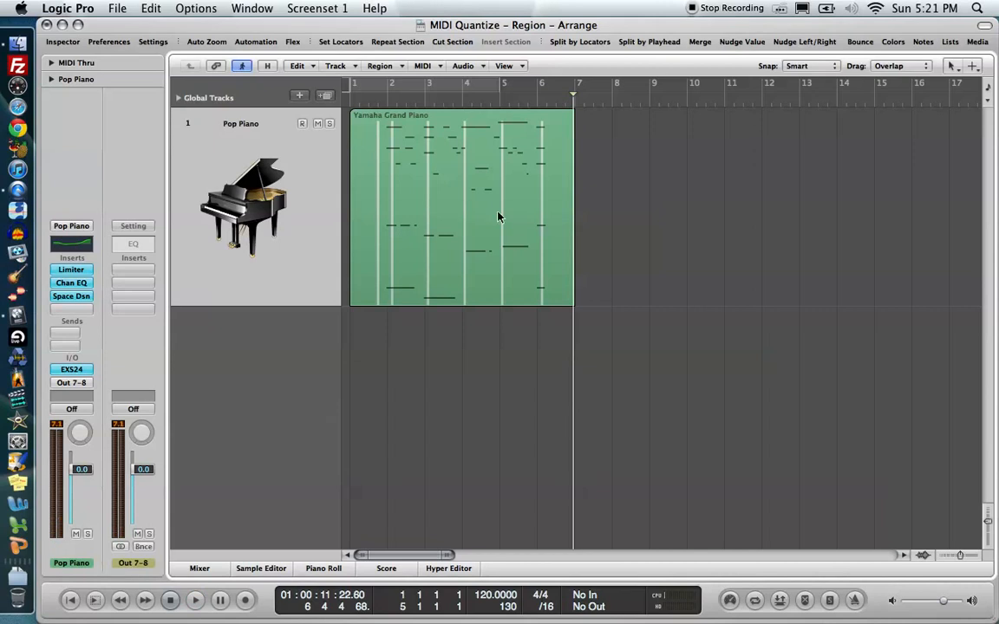
pyautogui.click(322, 569)
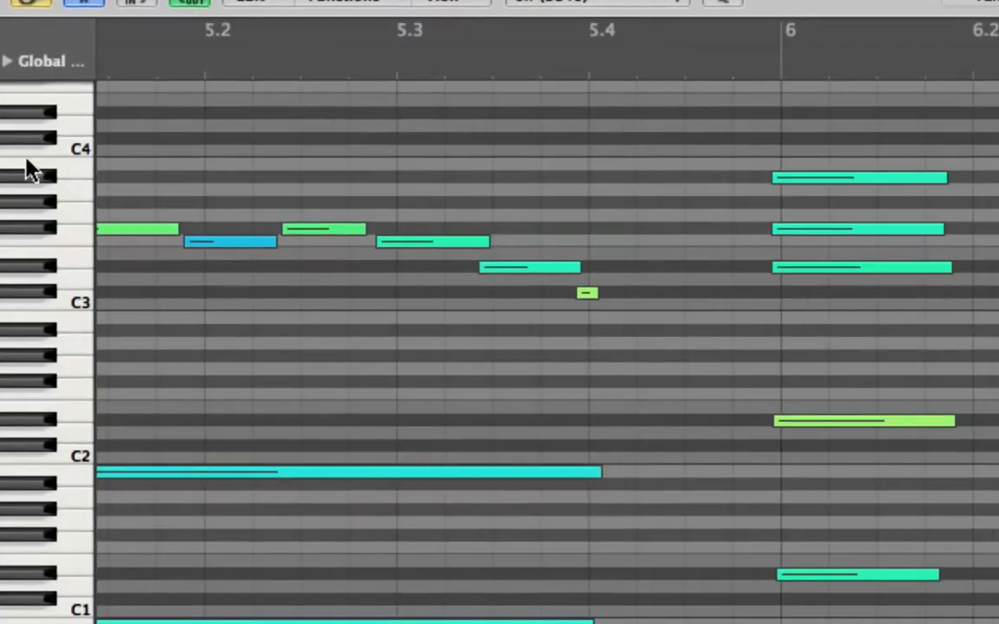
pyautogui.moveTo(152, 261)
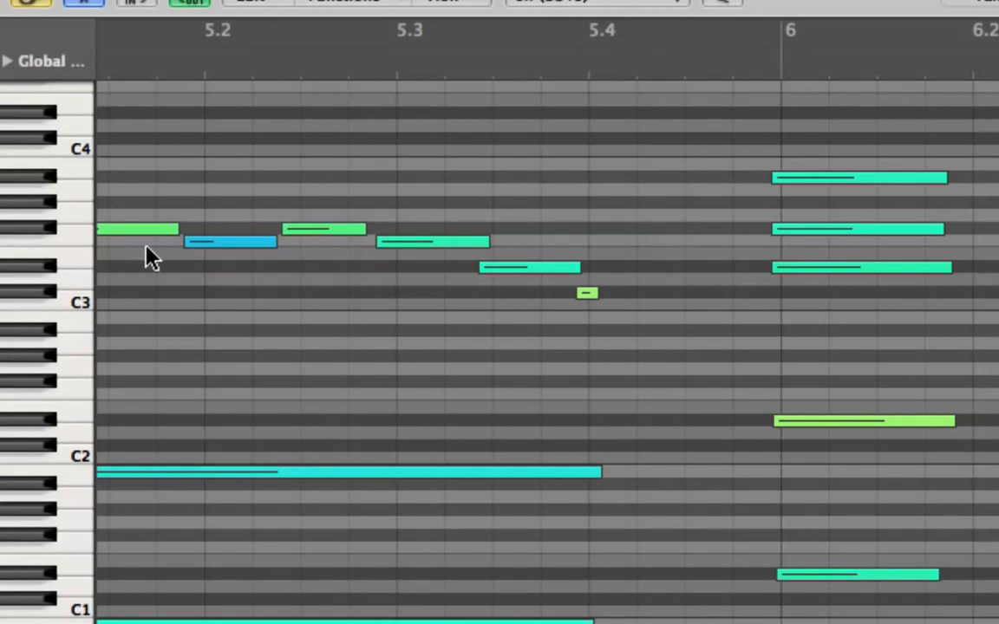
pyautogui.moveTo(177, 246)
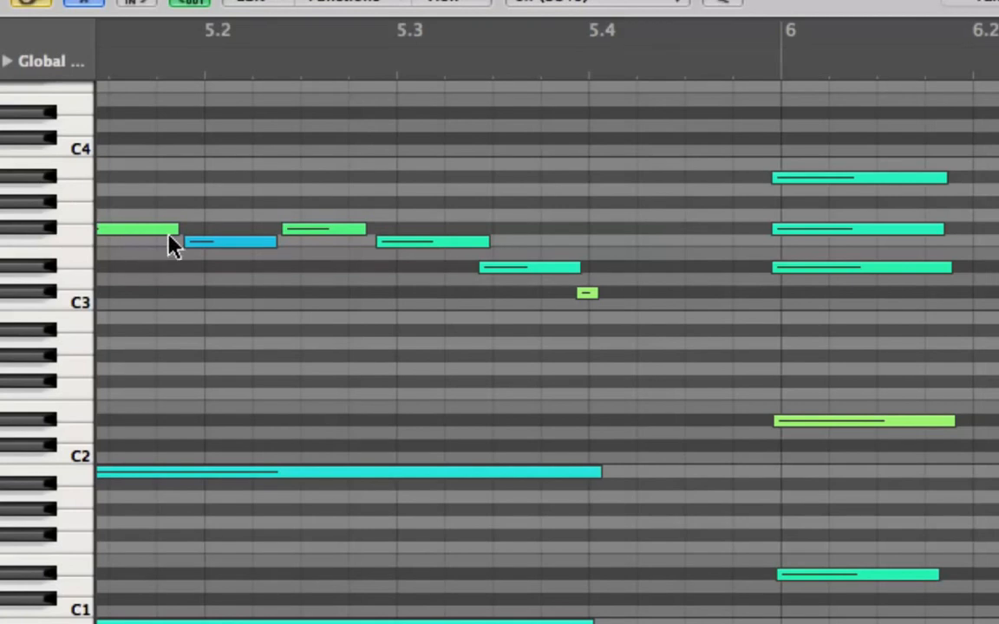
pyautogui.moveTo(197, 187)
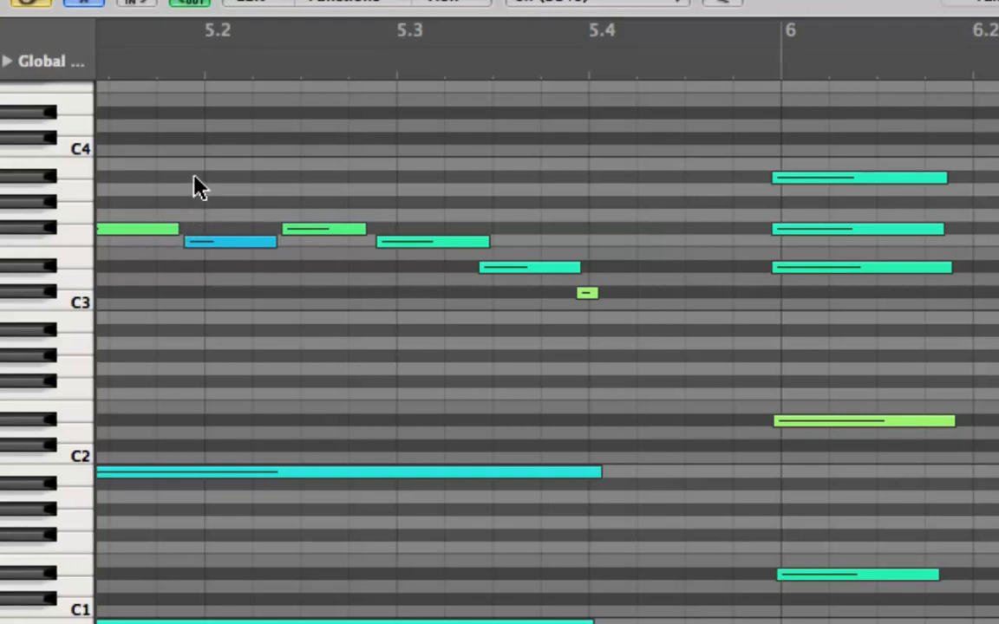
pyautogui.moveTo(580, 94)
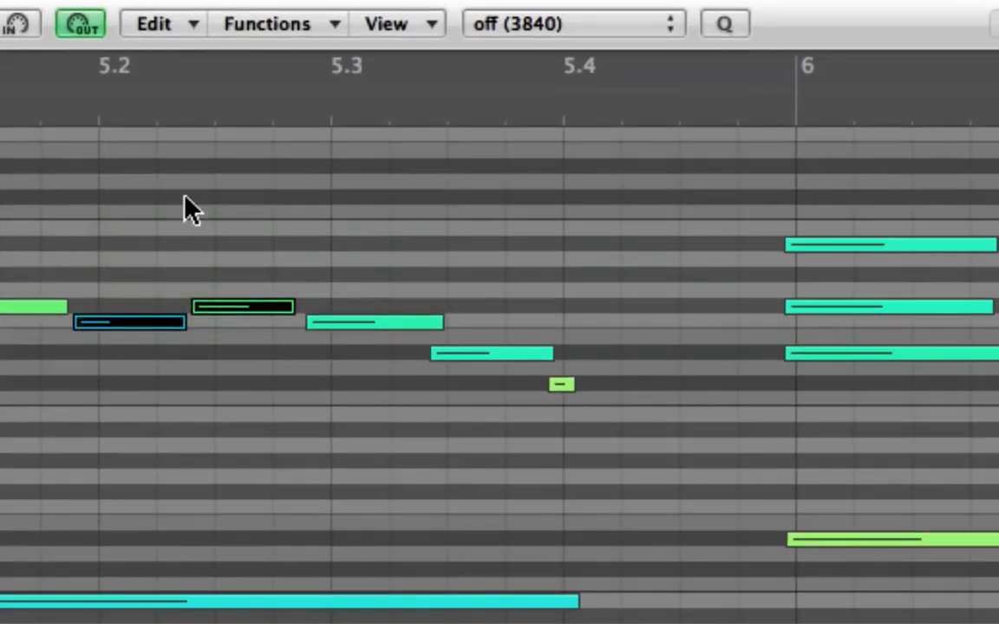
pyautogui.moveTo(395, 125)
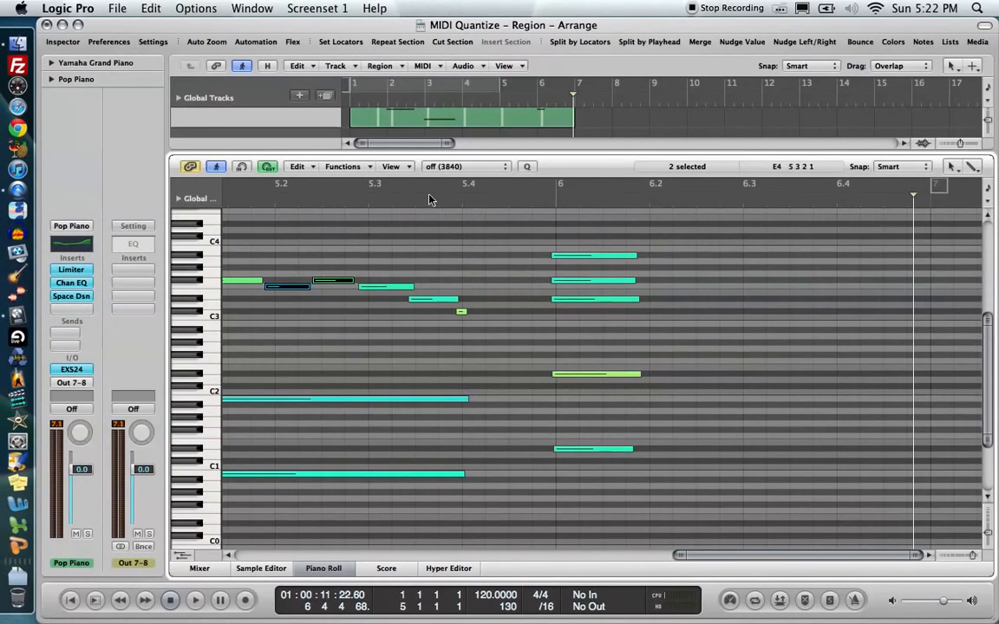
pyautogui.moveTo(447, 160)
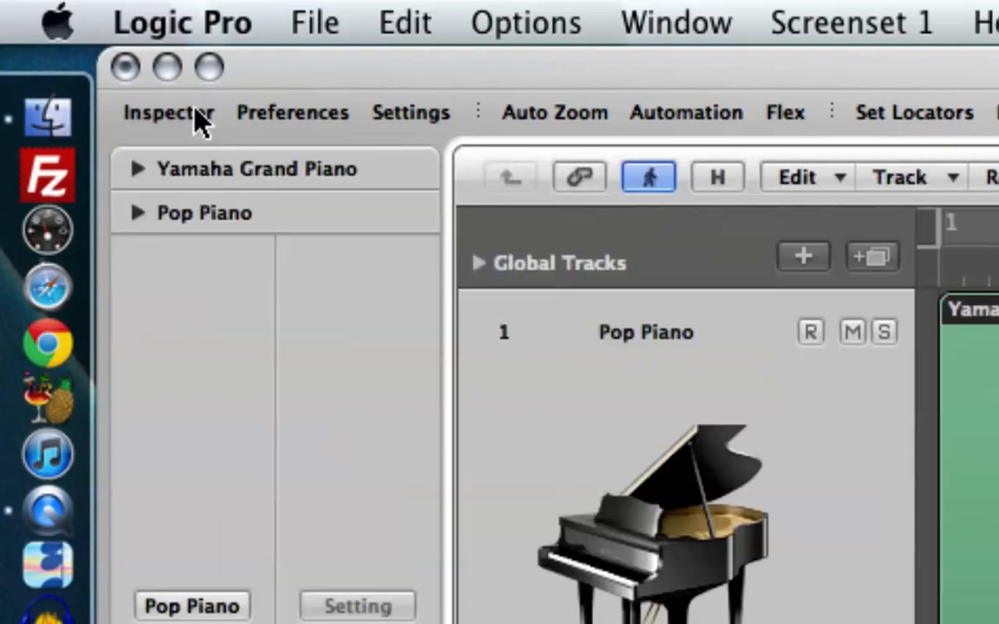
pyautogui.moveTo(458, 119)
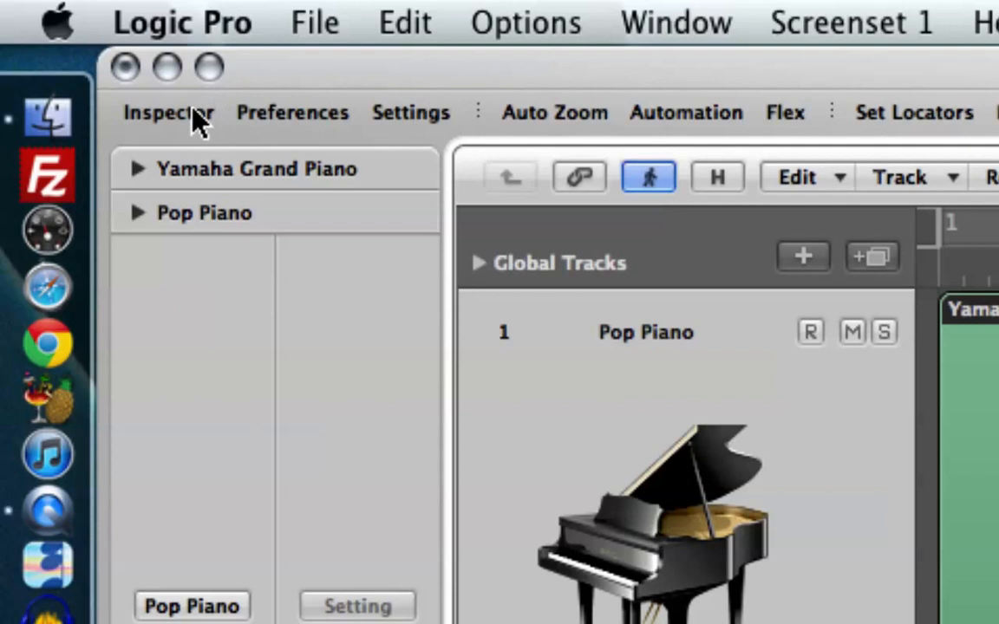
pyautogui.moveTo(239, 229)
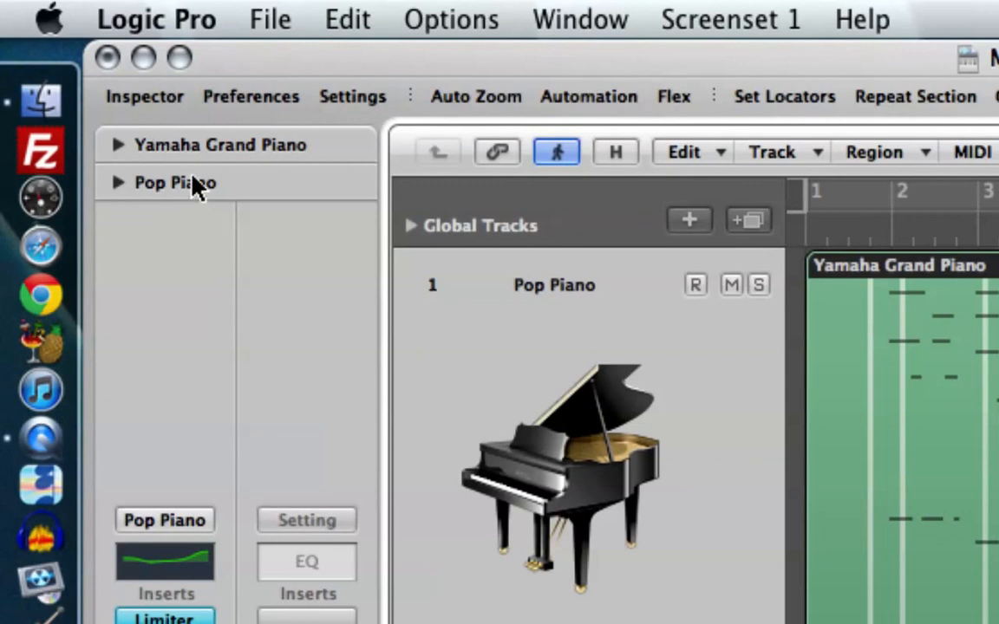
pyautogui.moveTo(194, 160)
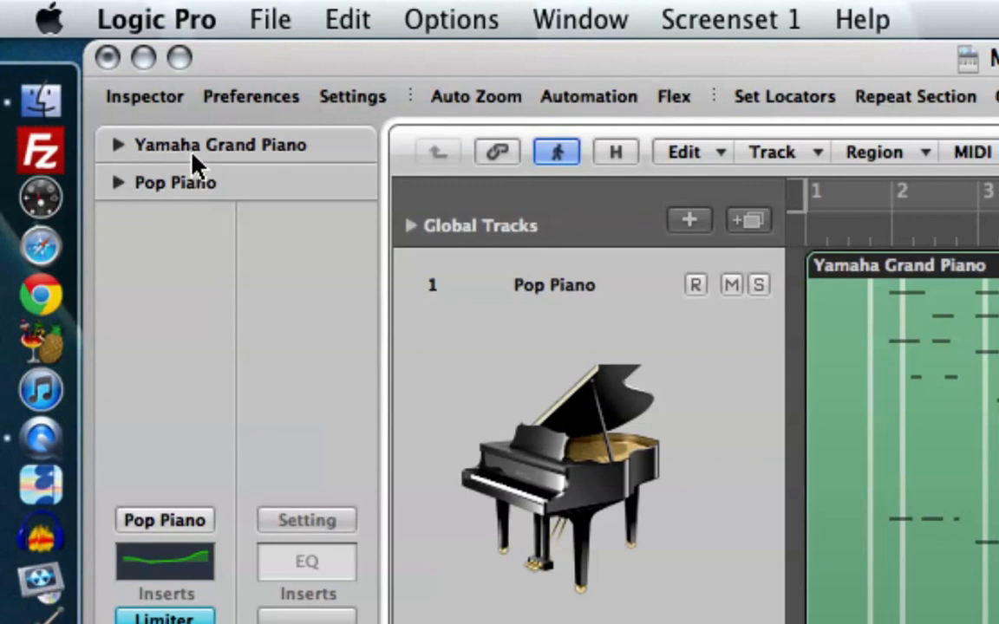
pyautogui.moveTo(249, 194)
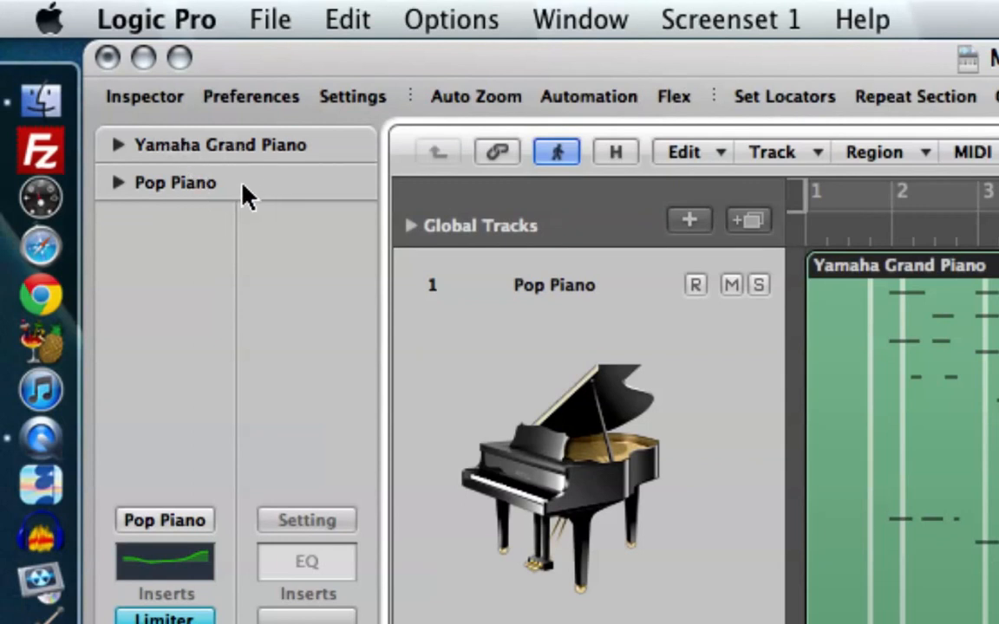
pyautogui.click(118, 182)
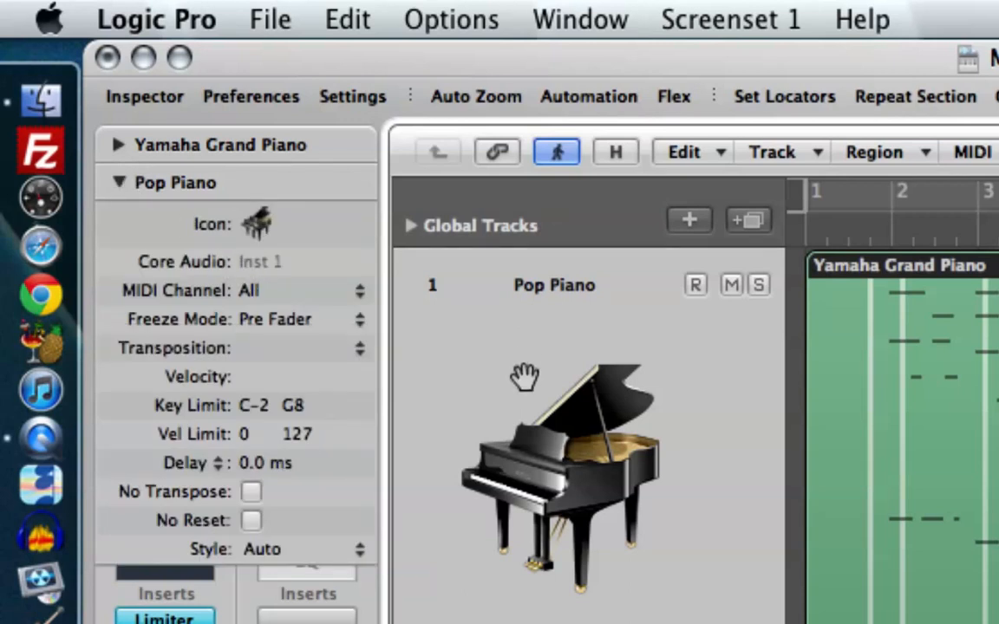
pyautogui.moveTo(285, 243)
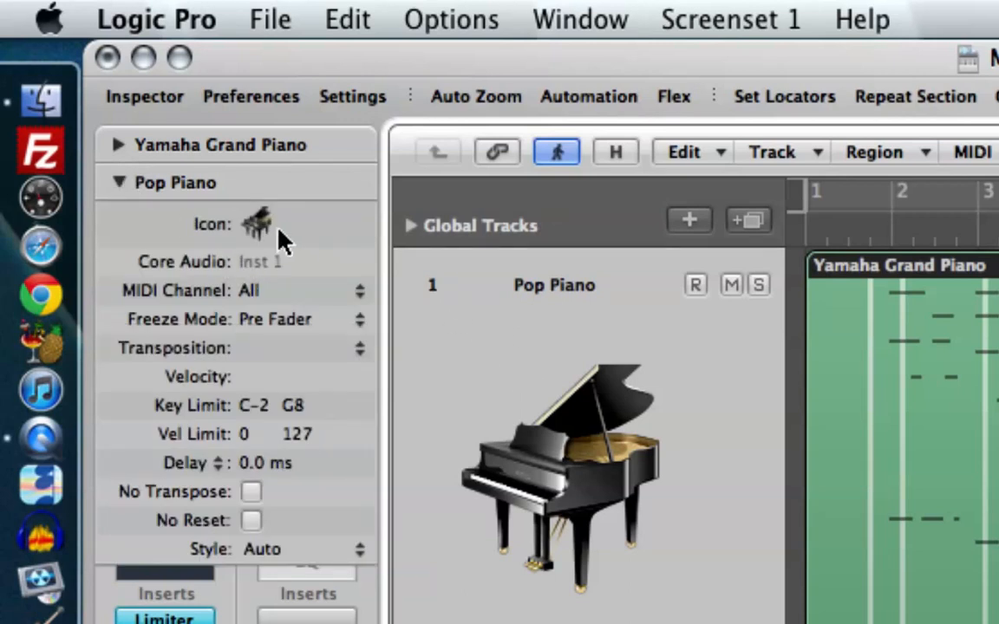
pyautogui.moveTo(263, 302)
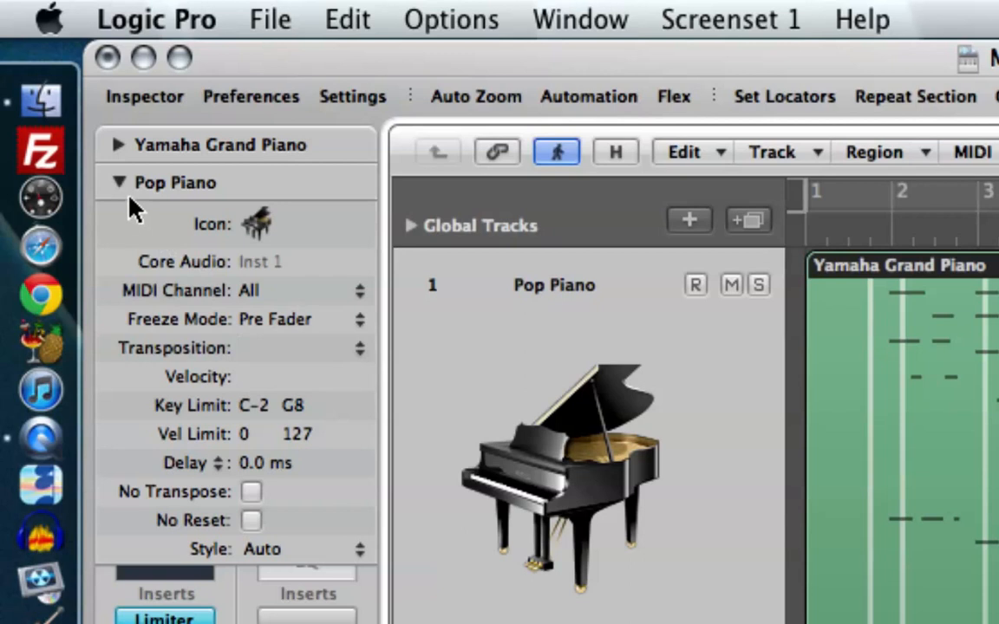
pyautogui.click(118, 182)
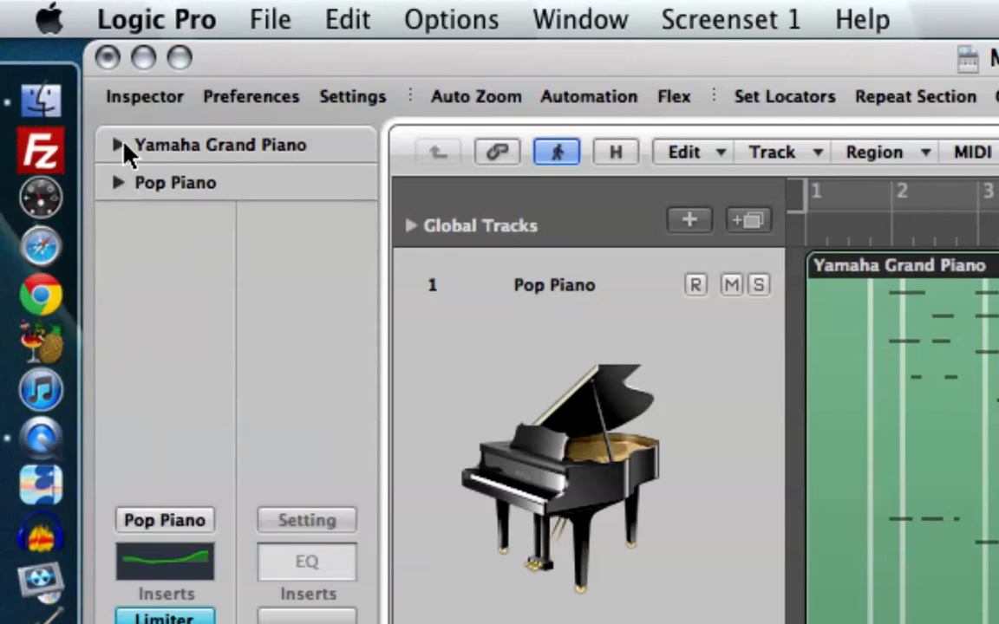
# Quantize the Yamaha Grand Piano region to 1/8-Note from the Inspector's Quantize pop-up
pyautogui.click(118, 145)
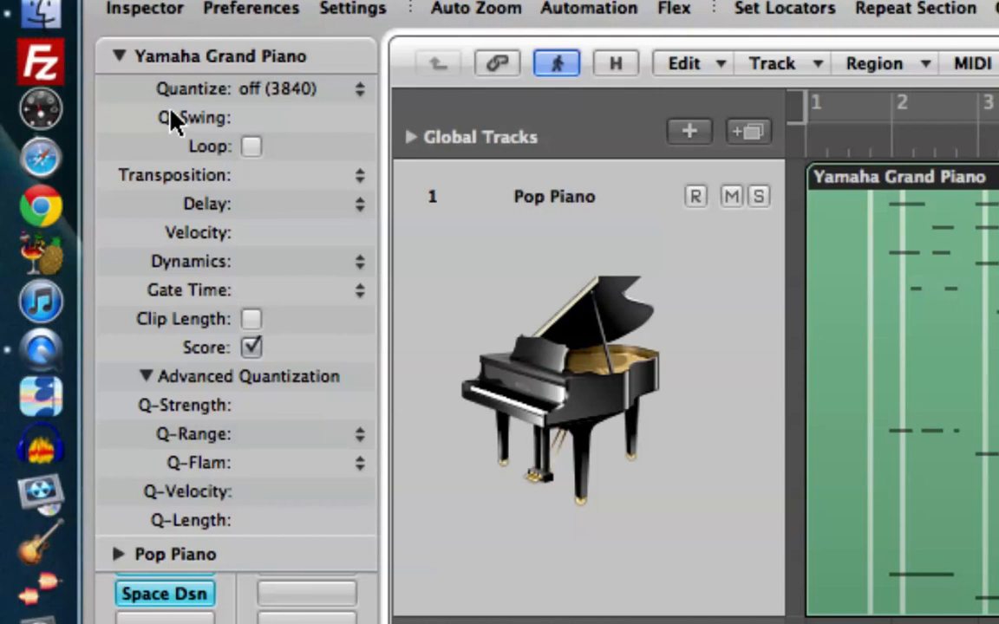
pyautogui.click(145, 376)
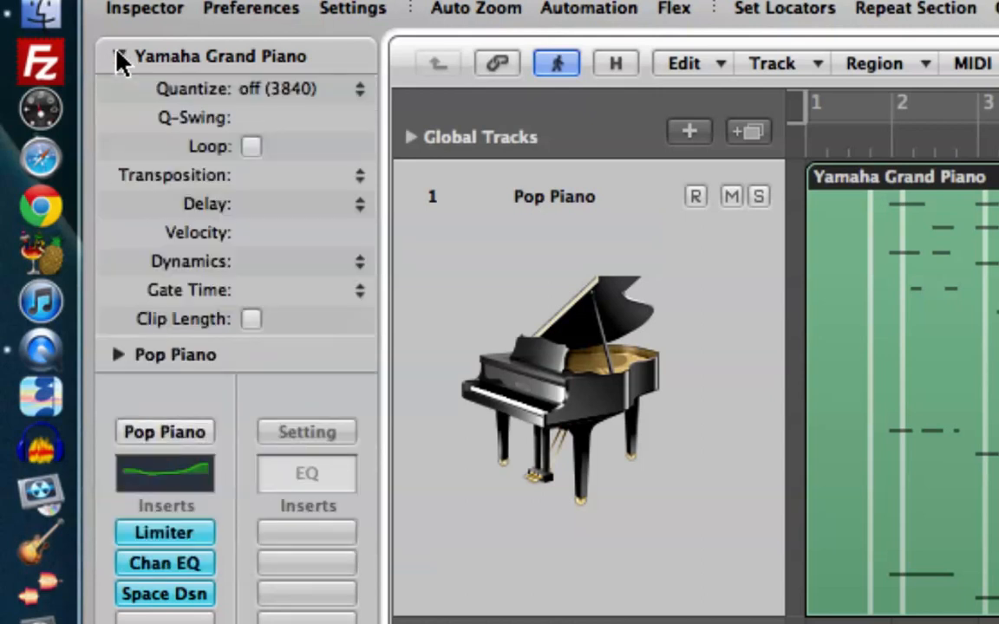
pyautogui.click(122, 56)
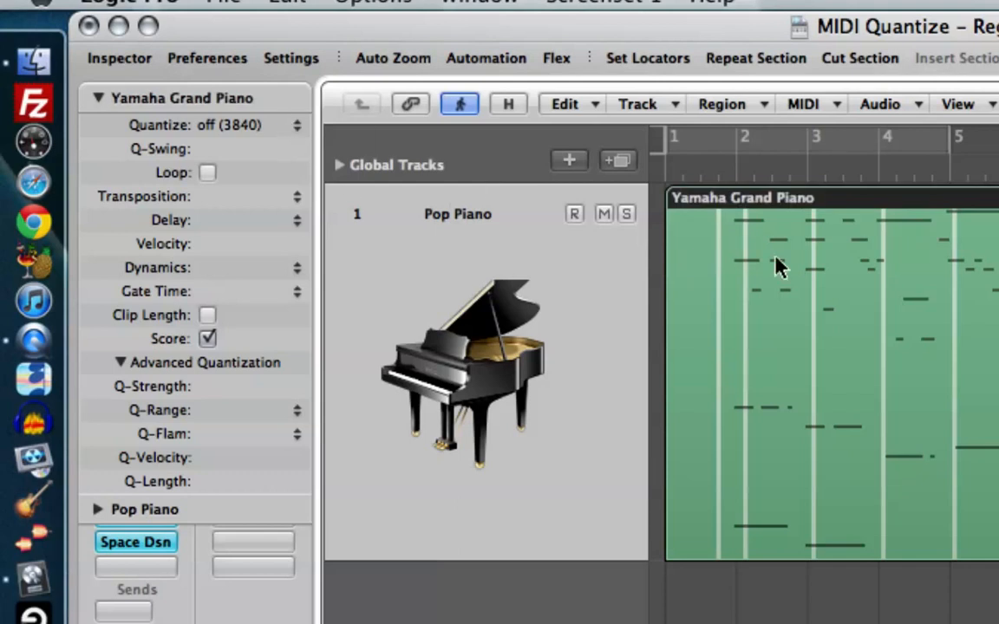
pyautogui.moveTo(805, 263)
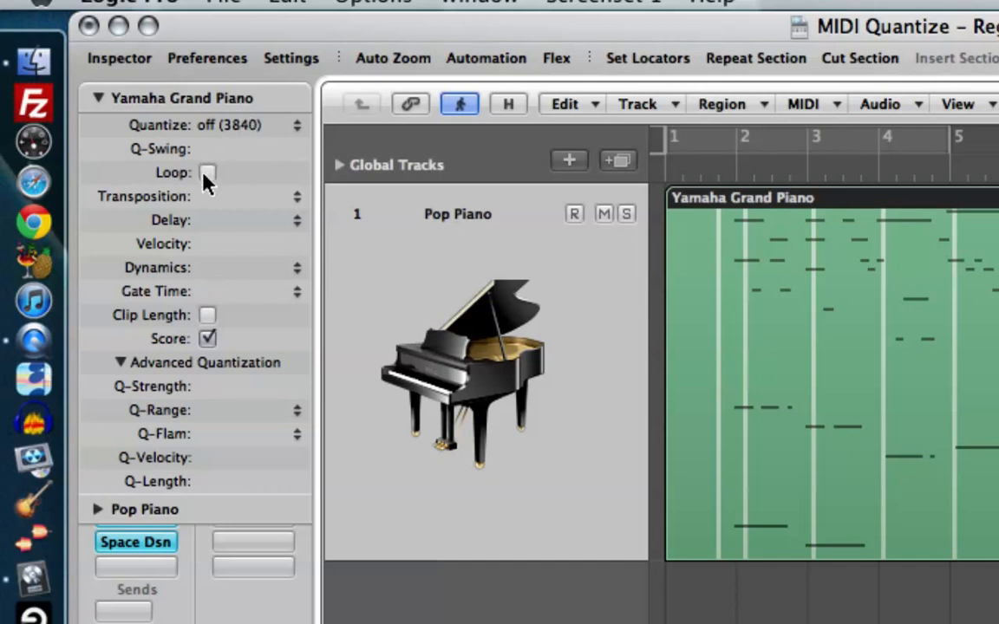
pyautogui.moveTo(212, 222)
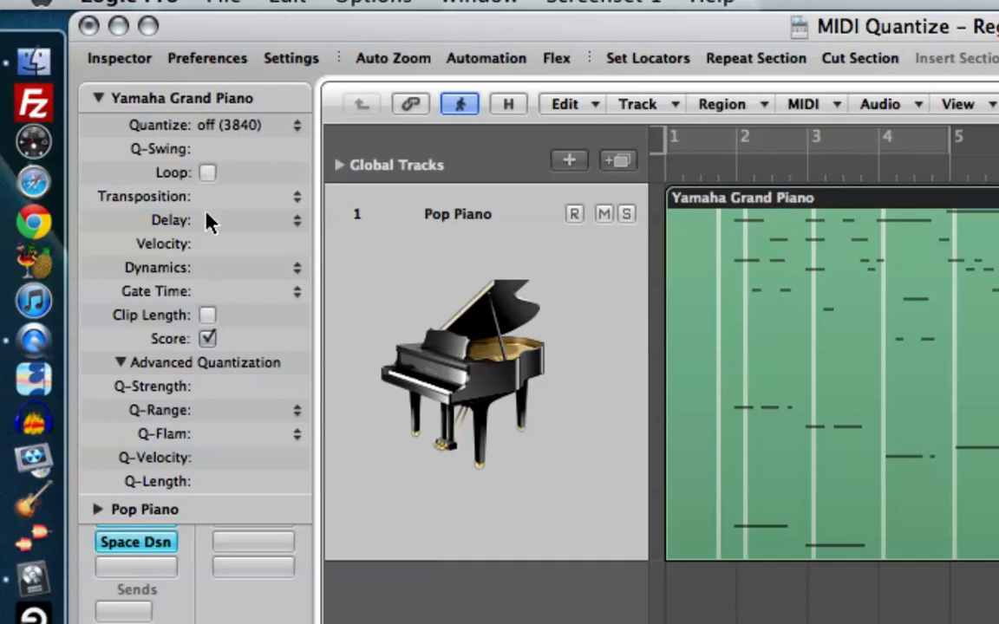
pyautogui.moveTo(207, 311)
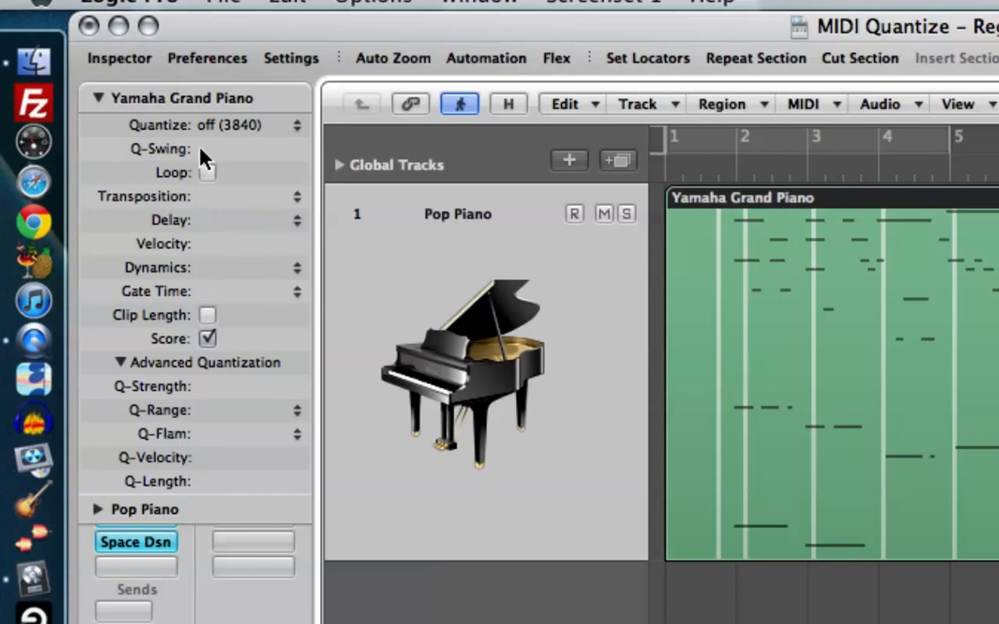
pyautogui.moveTo(204, 184)
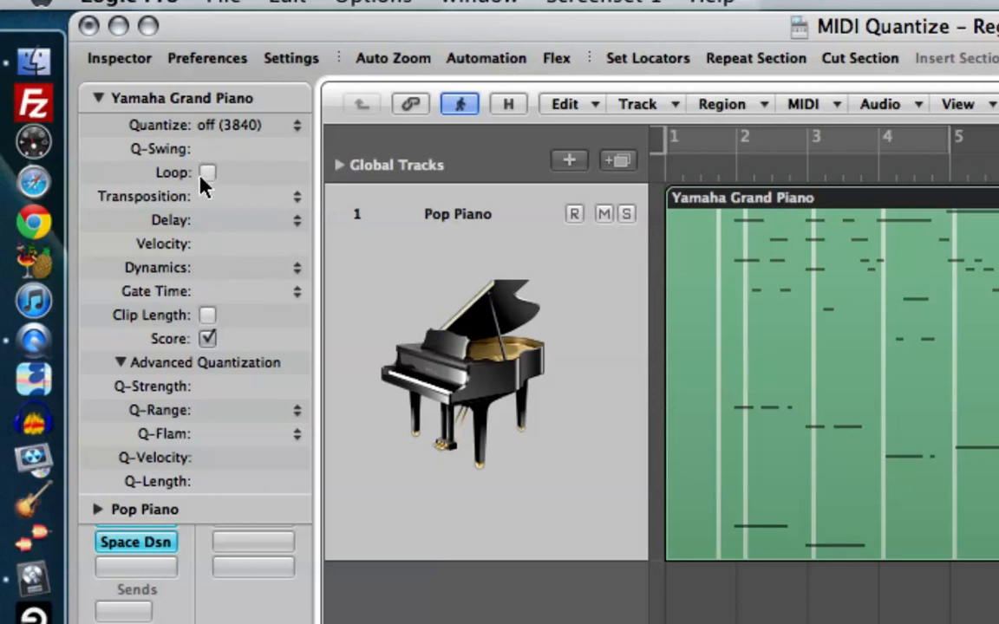
pyautogui.moveTo(173, 444)
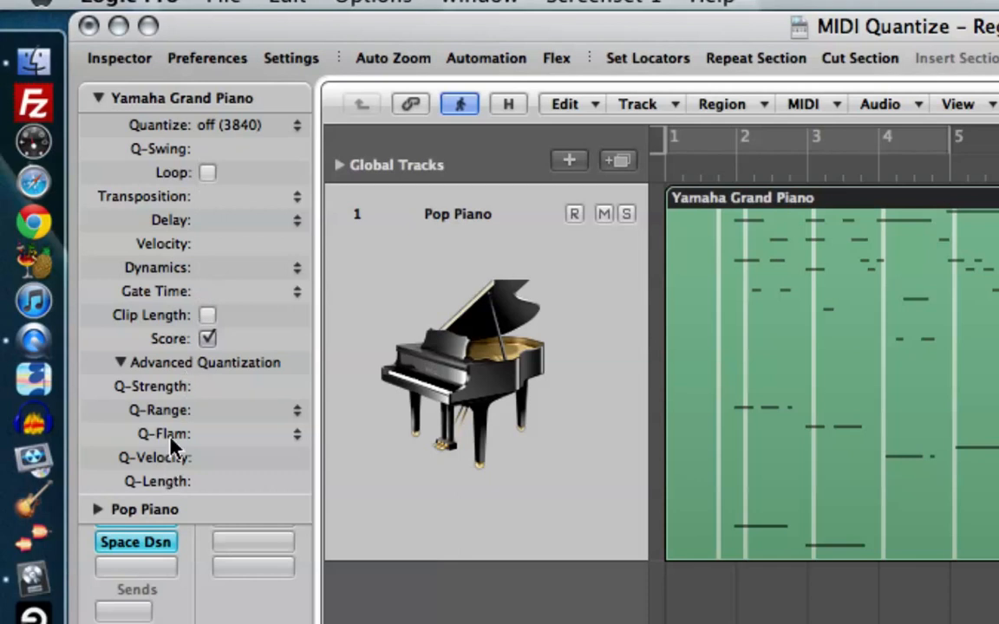
pyautogui.moveTo(166, 467)
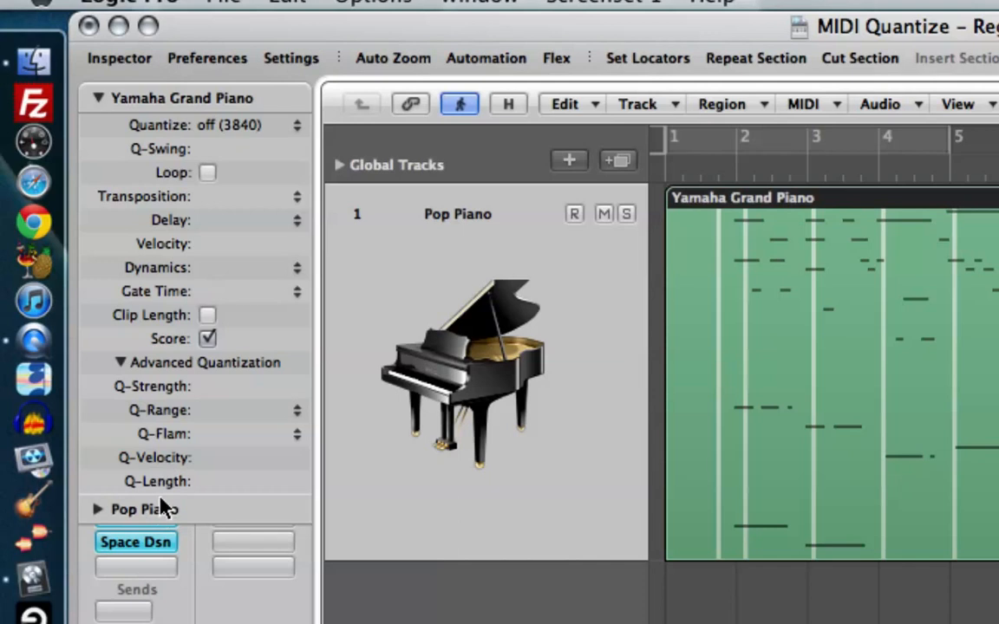
pyautogui.moveTo(165, 503)
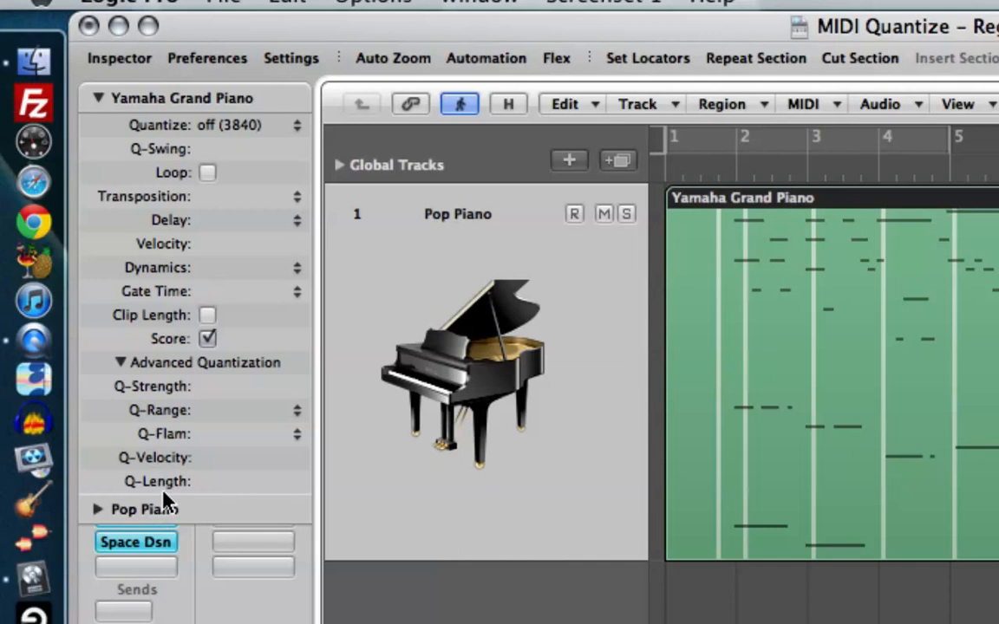
pyautogui.moveTo(176, 385)
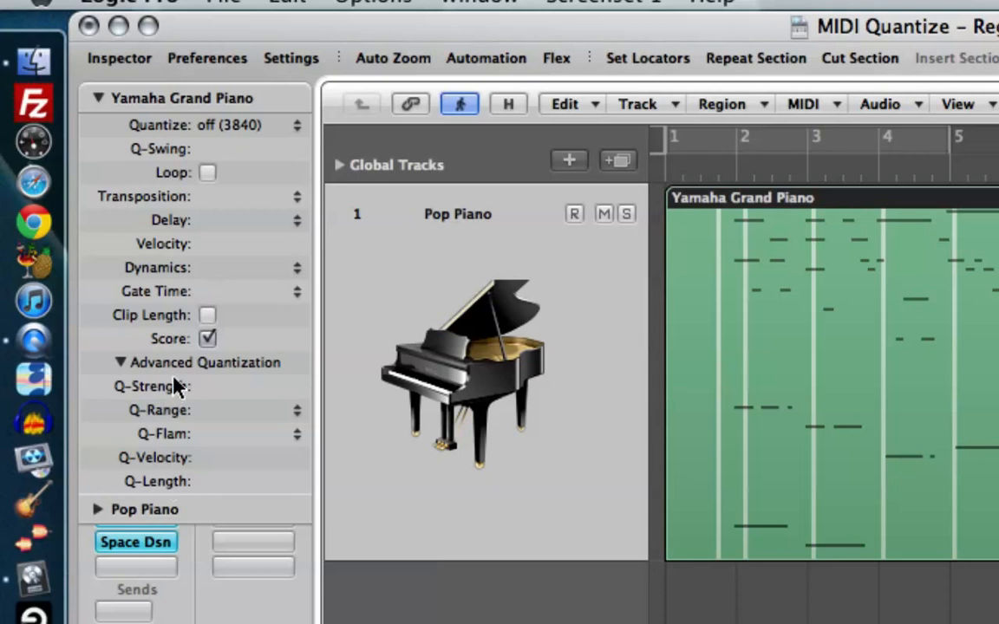
pyautogui.moveTo(177, 279)
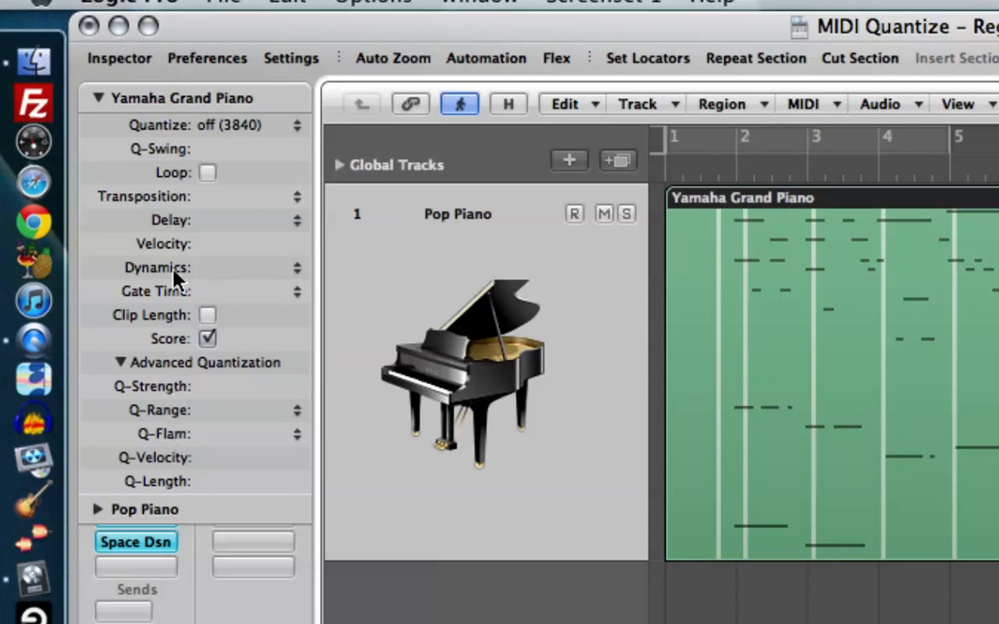
pyautogui.moveTo(165, 160)
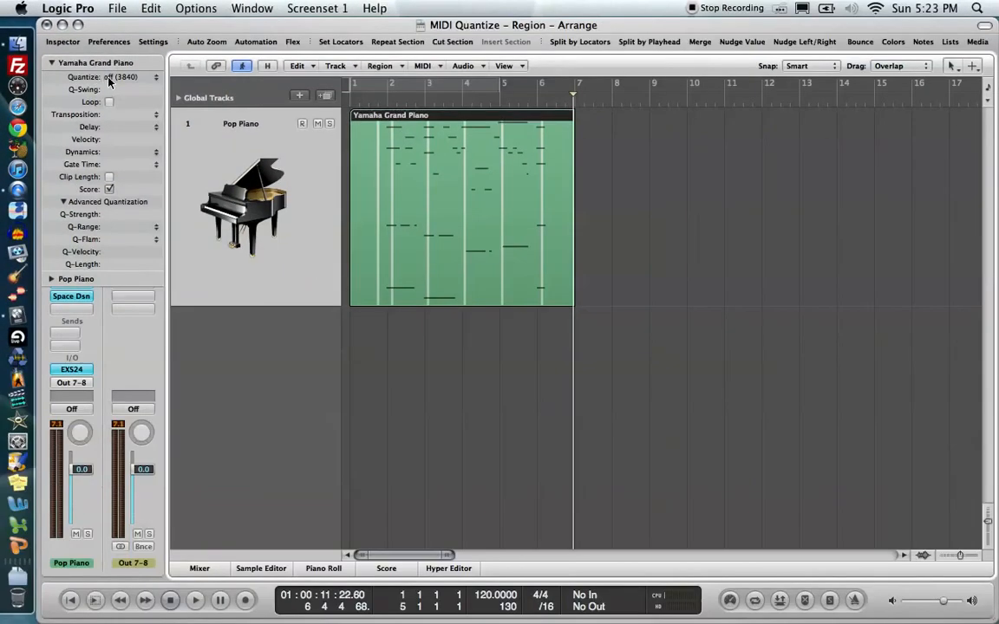
pyautogui.click(130, 76)
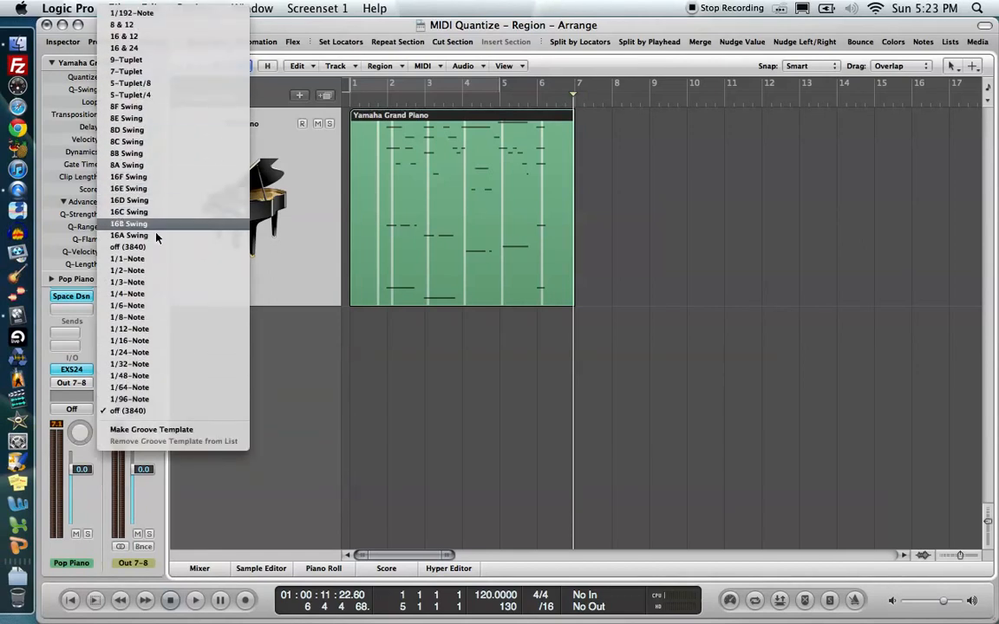
pyautogui.moveTo(128, 305)
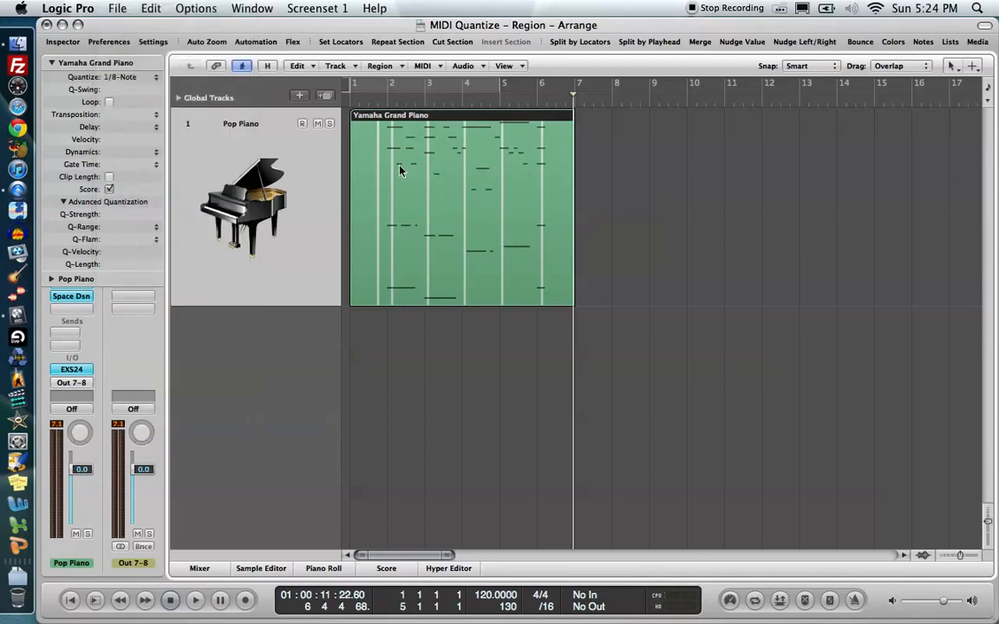
pyautogui.click(322, 569)
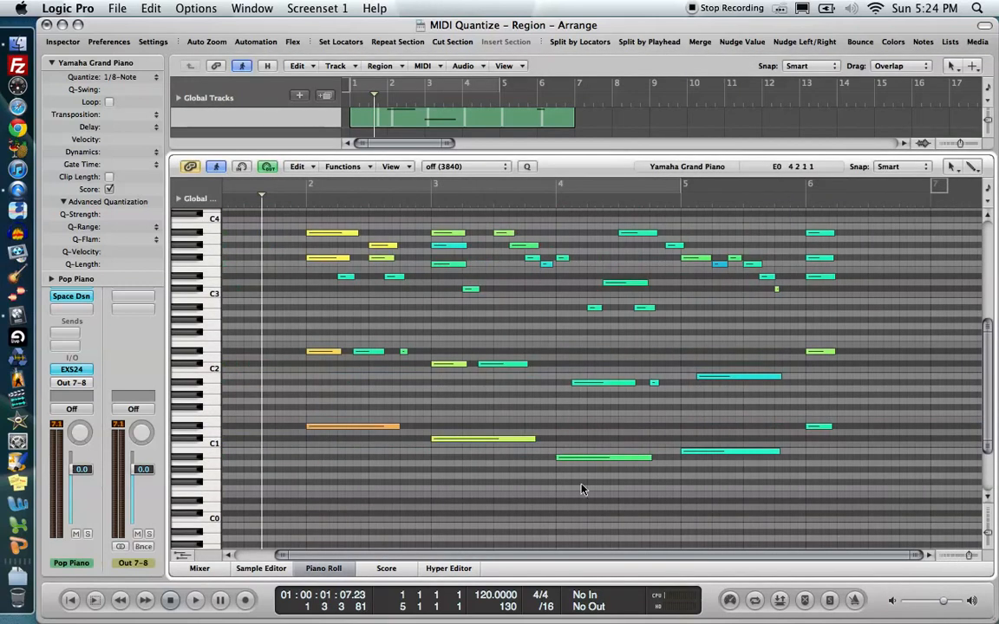
# Play back the 1/8-Note quantized Yamaha Grand Piano region to hear the result
pyautogui.click(194, 600)
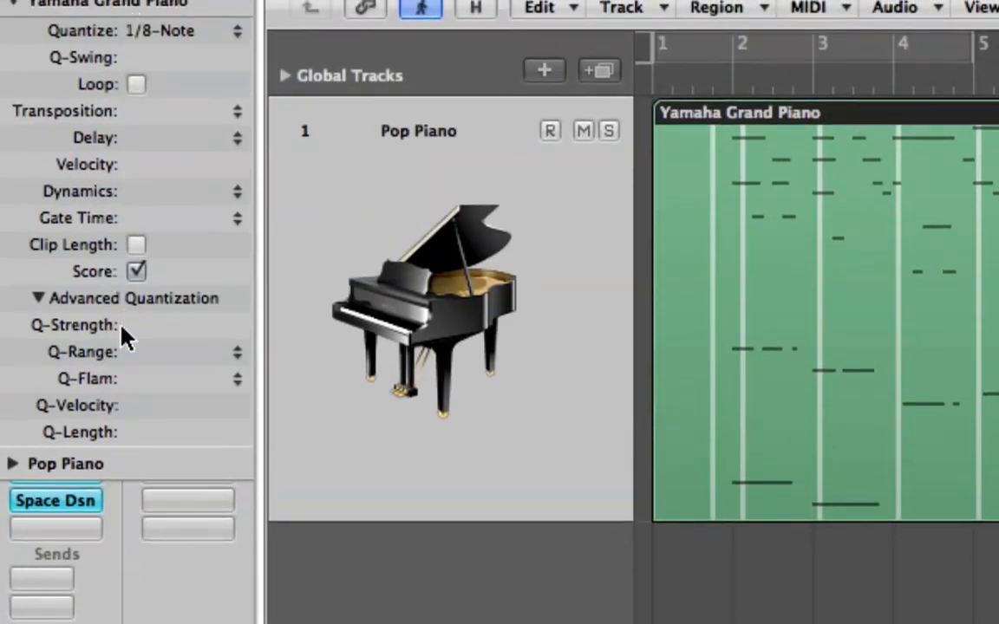
pyautogui.moveTo(113, 104)
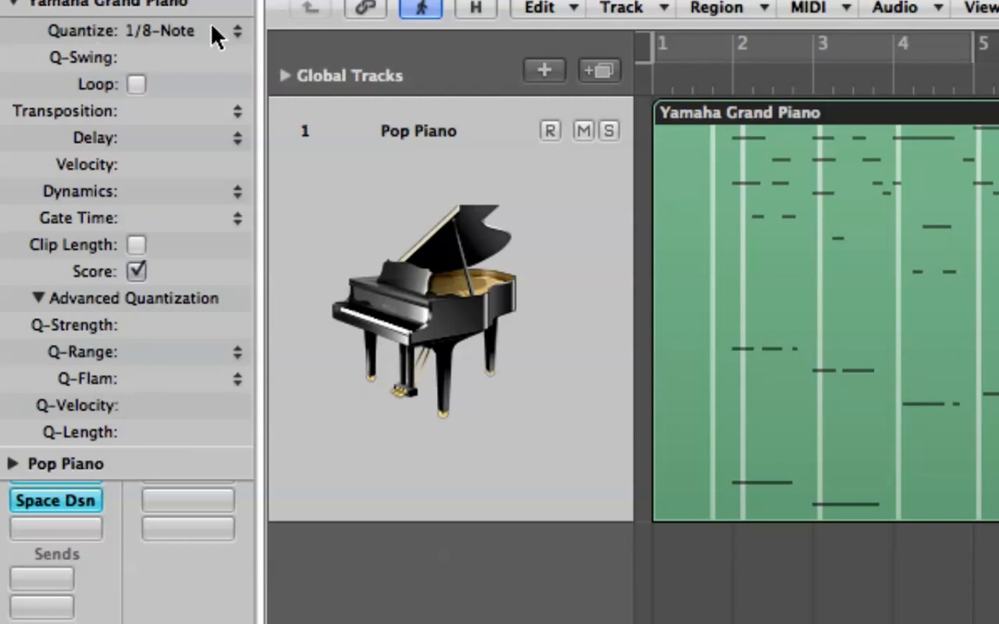
pyautogui.moveTo(177, 313)
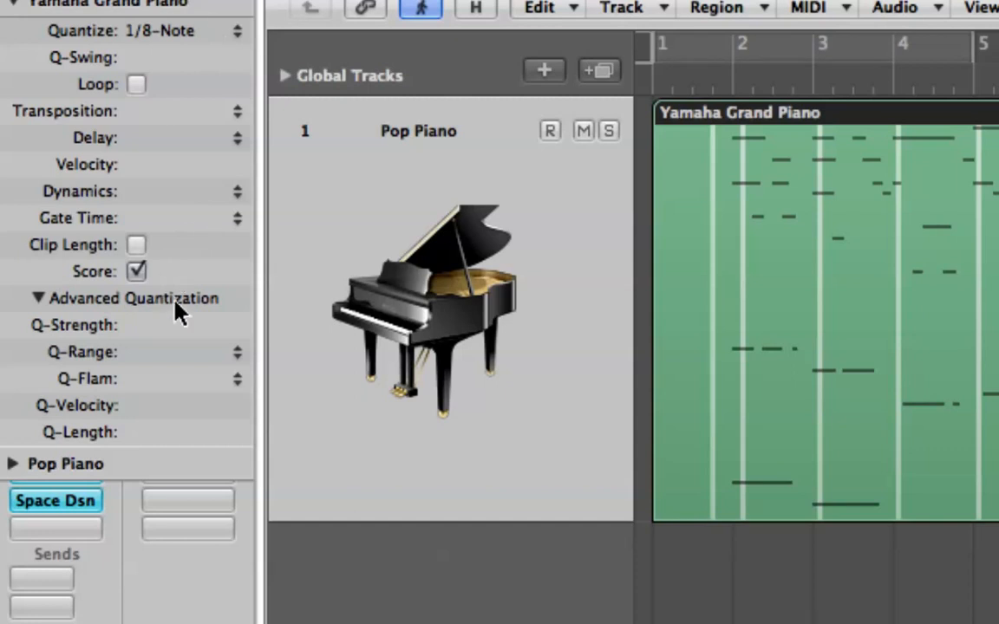
pyautogui.moveTo(146, 340)
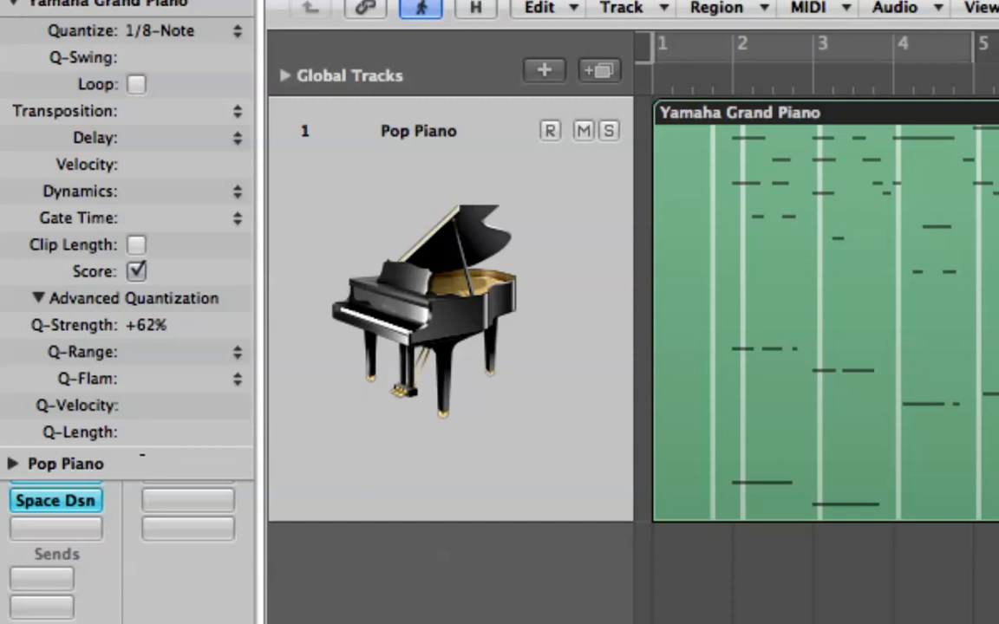
# Adjust the region's Q-Strength percentage by dragging the value field, trying amounts like +62%
pyautogui.scroll(-3)
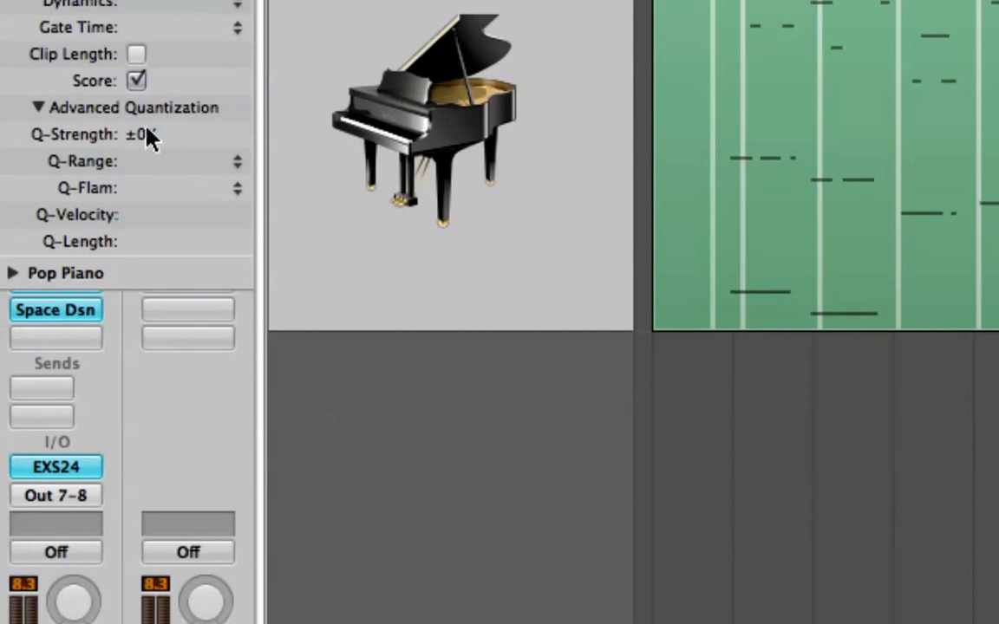
pyautogui.moveTo(139, 136); pyautogui.dragTo(138, 104)
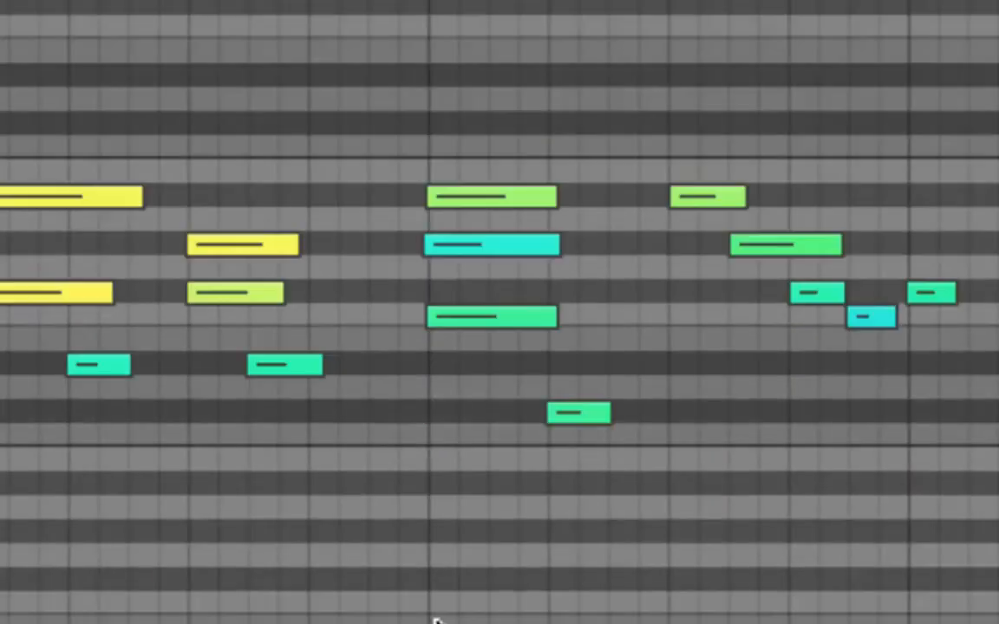
pyautogui.scroll(-3)
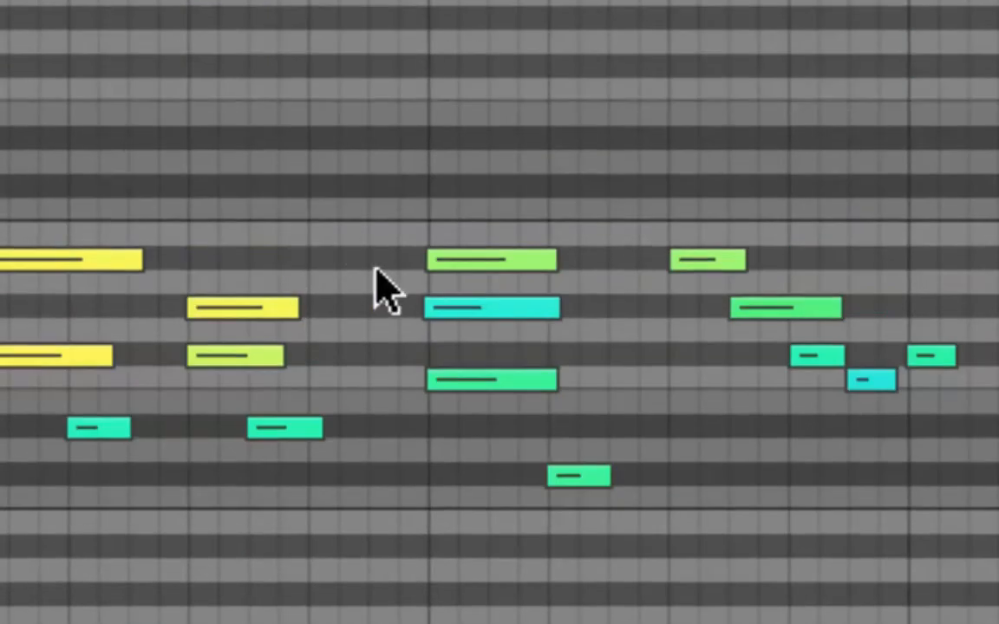
pyautogui.moveTo(425, 303)
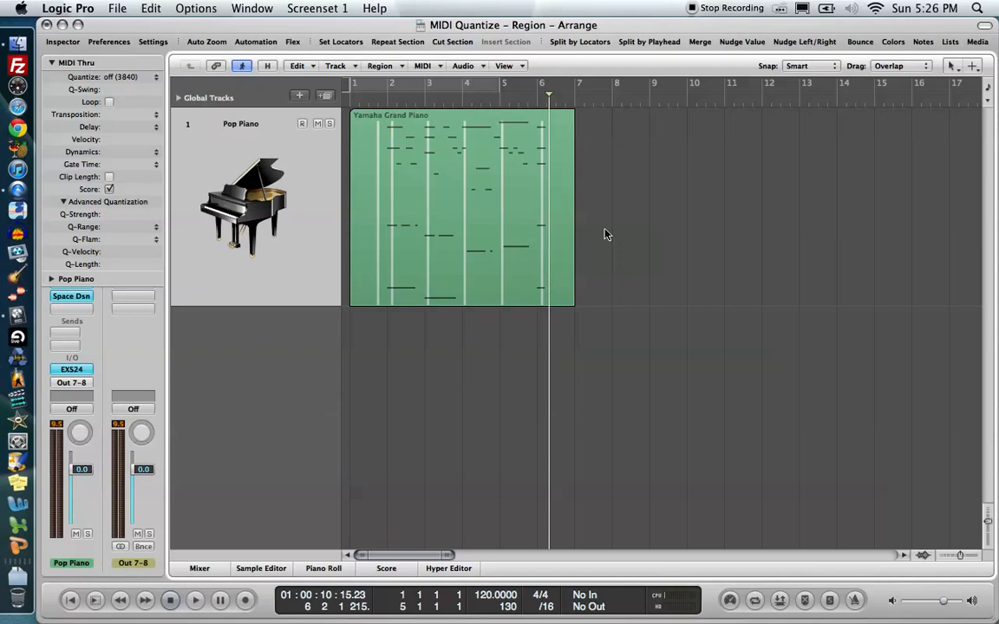
pyautogui.moveTo(548, 206)
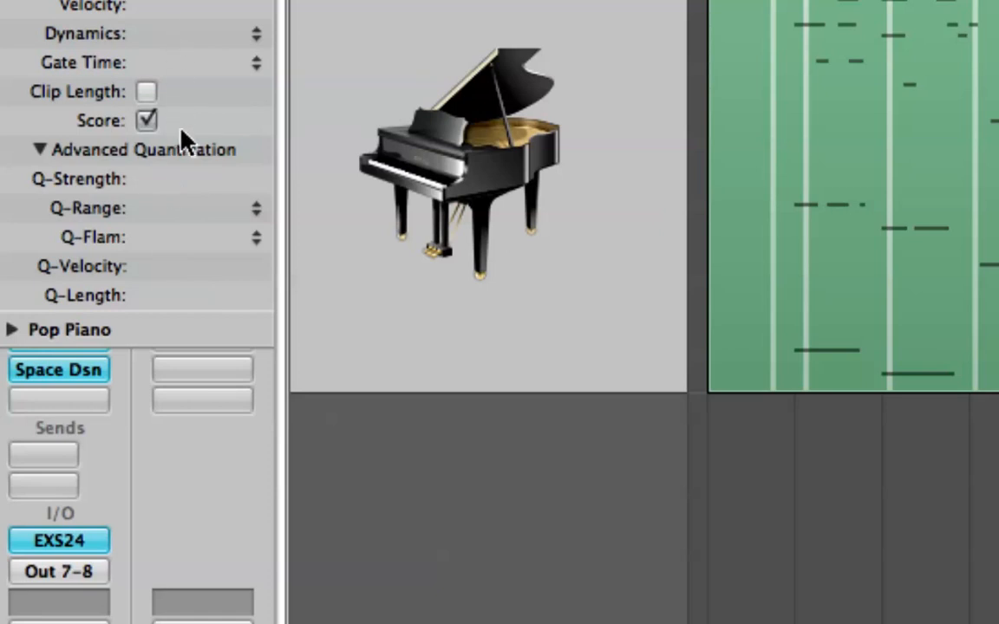
pyautogui.moveTo(246, 211)
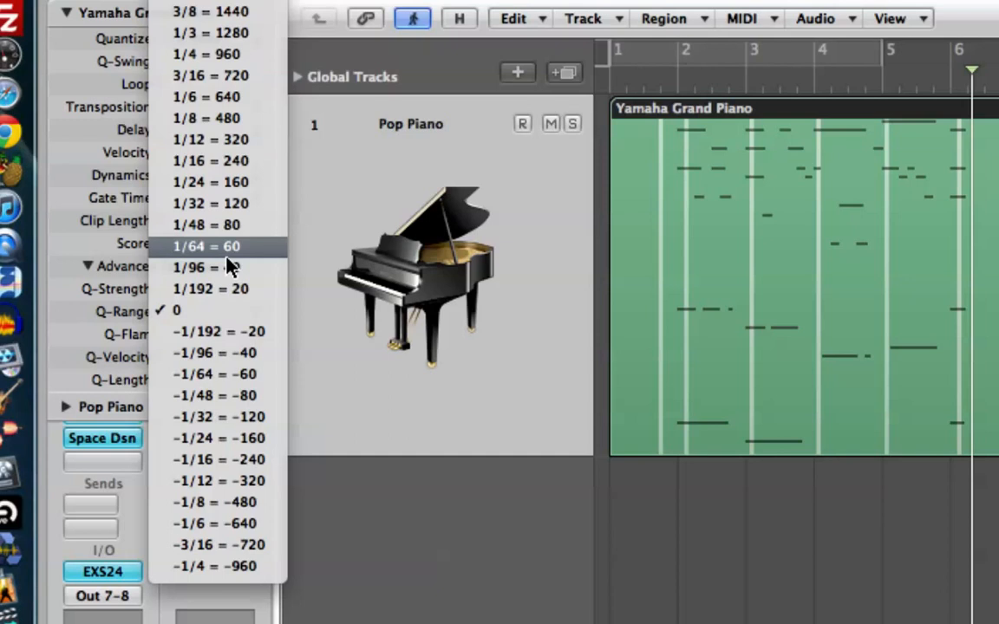
pyautogui.moveTo(208, 225)
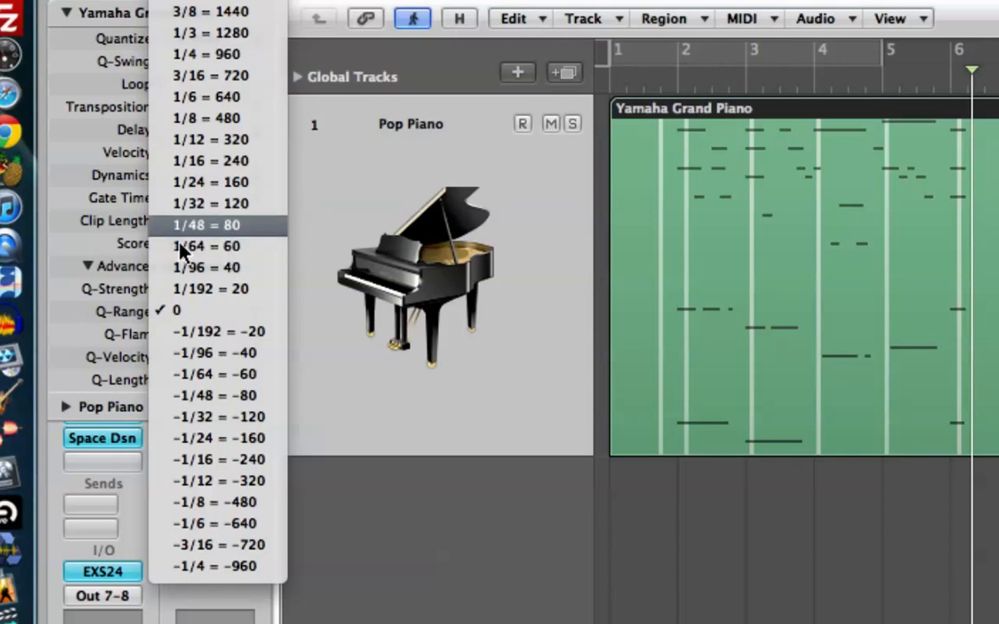
# Set the piano region's Q-Range to -1/64 in Advanced Quantization
pyautogui.click(205, 246)
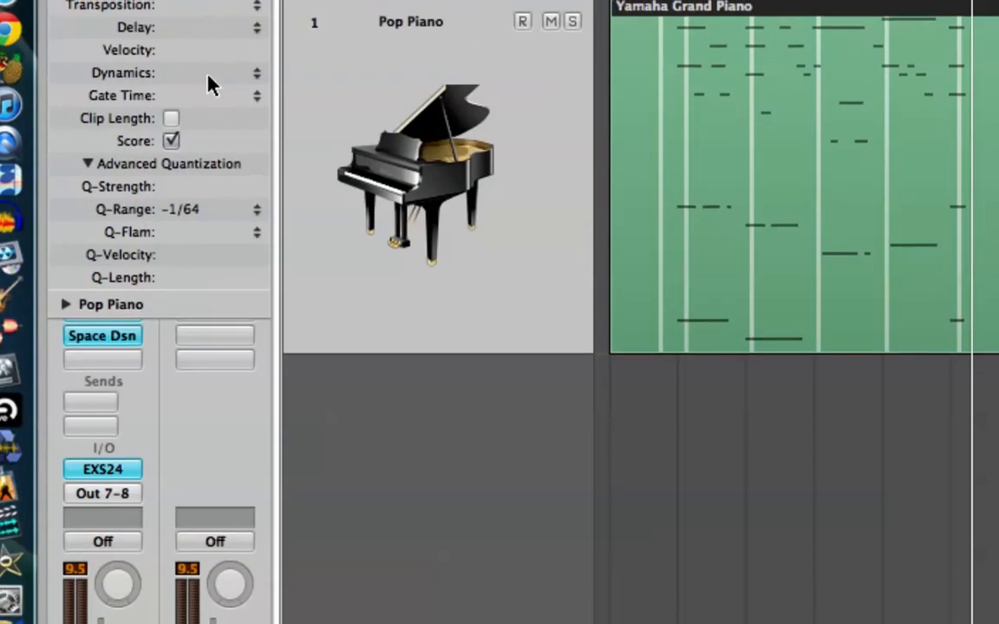
pyautogui.moveTo(215, 120)
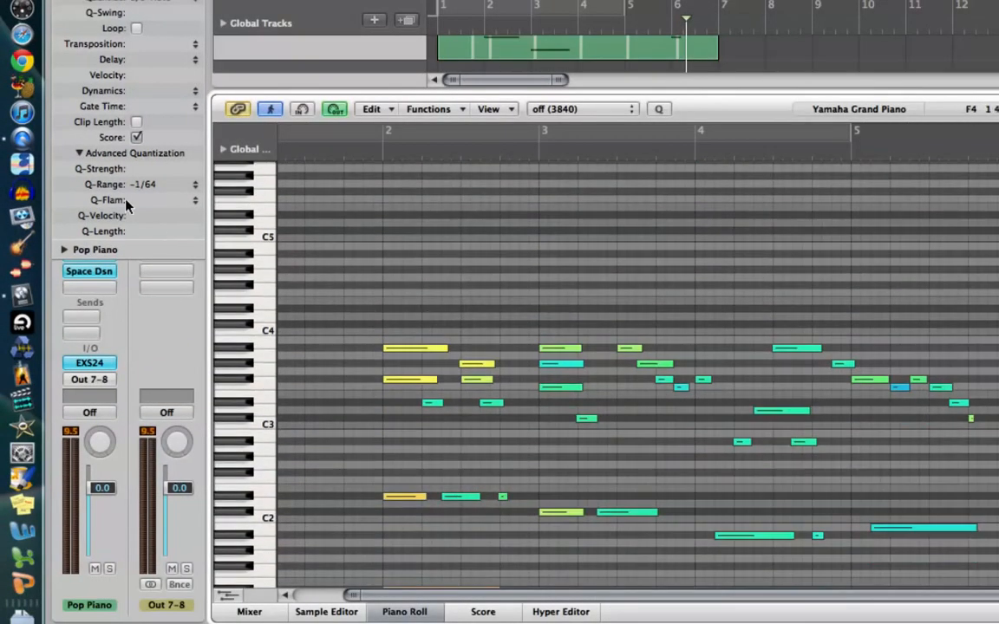
# Review the notes in the Piano Roll and confirm the -1/64 Q-Range in its pop-up
pyautogui.click(125, 184)
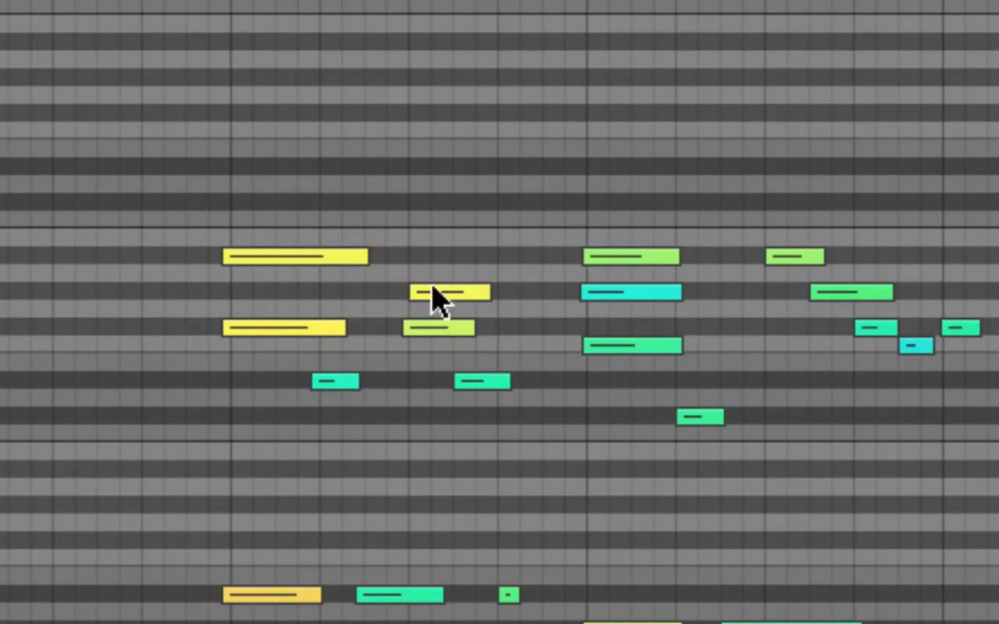
pyautogui.moveTo(459, 298)
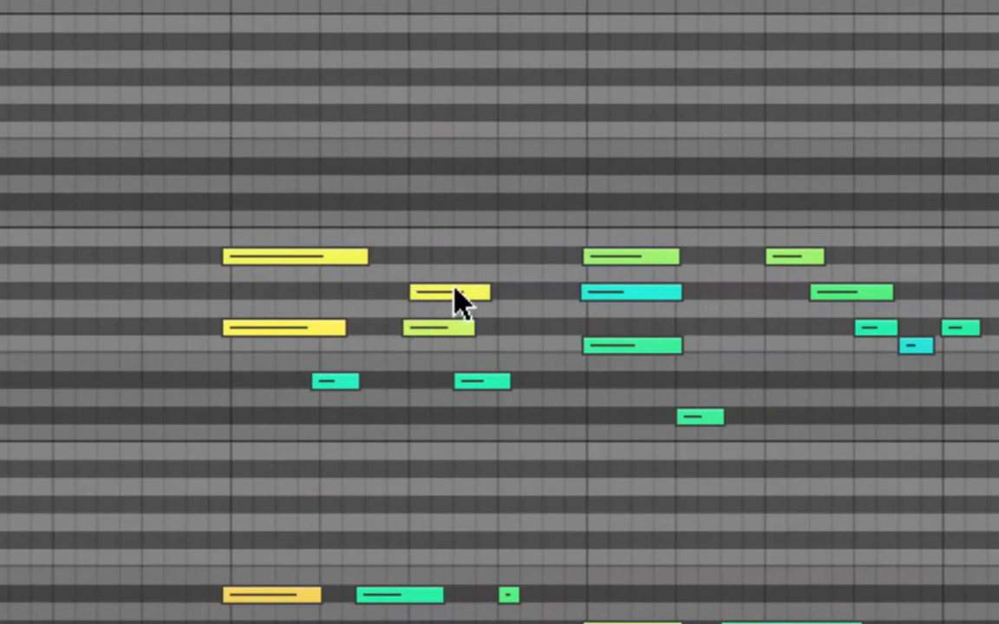
pyautogui.moveTo(443, 350)
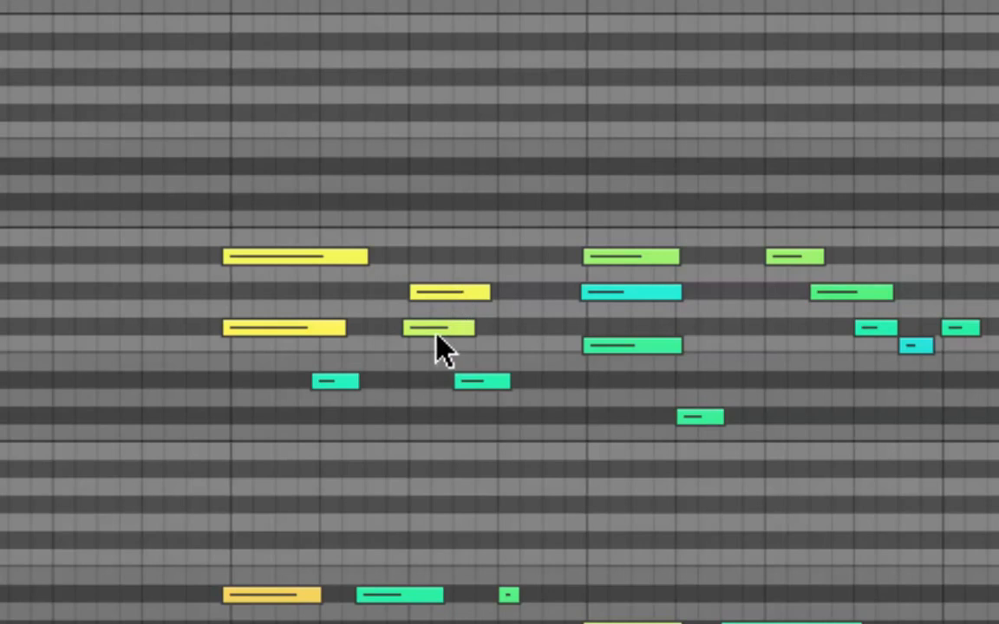
pyautogui.moveTo(440, 338)
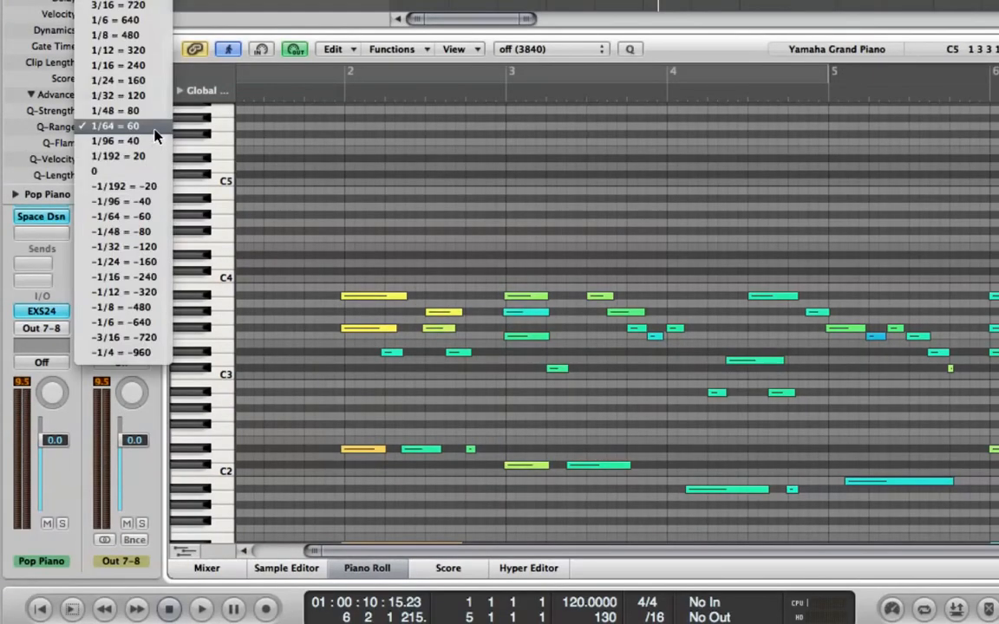
pyautogui.click(115, 125)
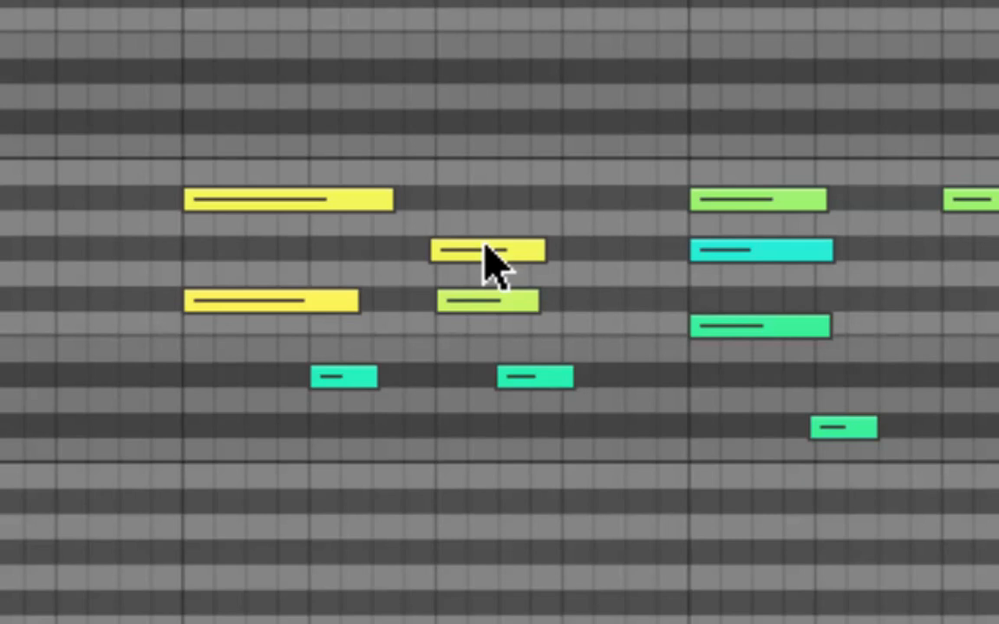
pyautogui.moveTo(489, 316)
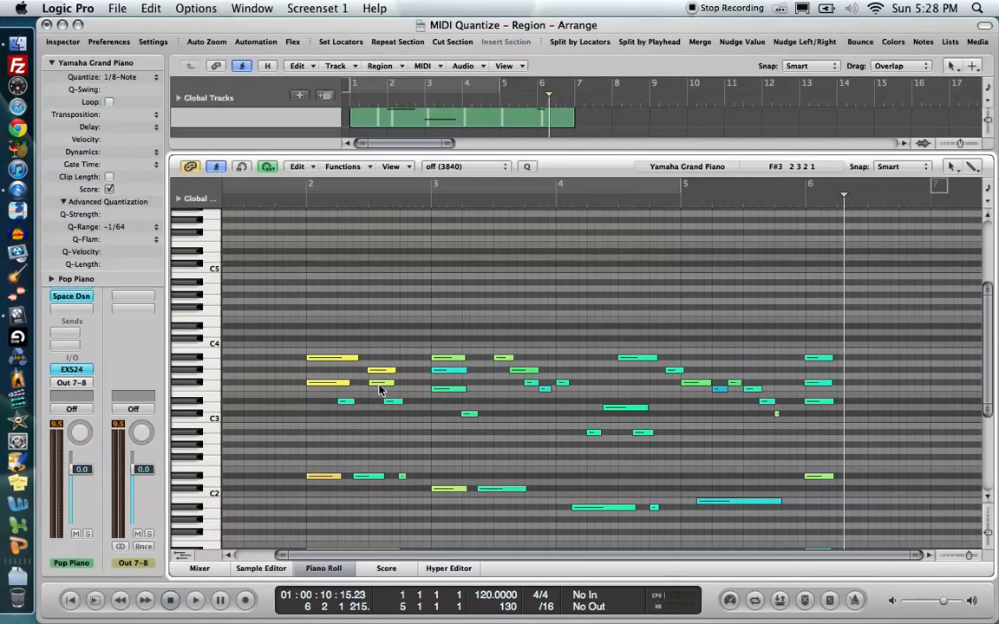
pyautogui.moveTo(379, 118)
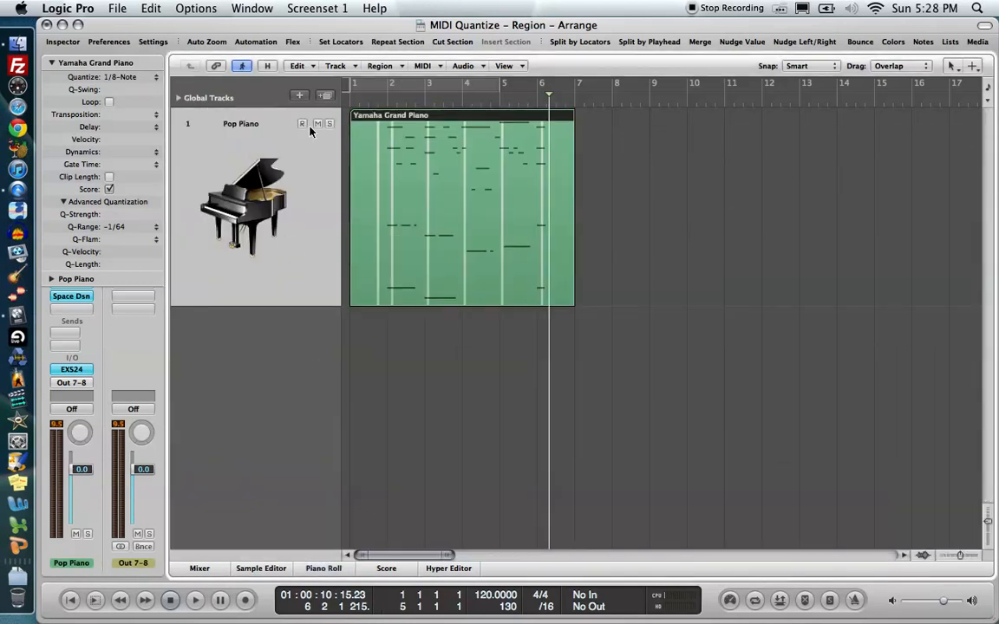
# Record a fresh Yamaha Grand Piano region on the Pop Piano track and quantize it to 1/1-Note
pyautogui.click(302, 123)
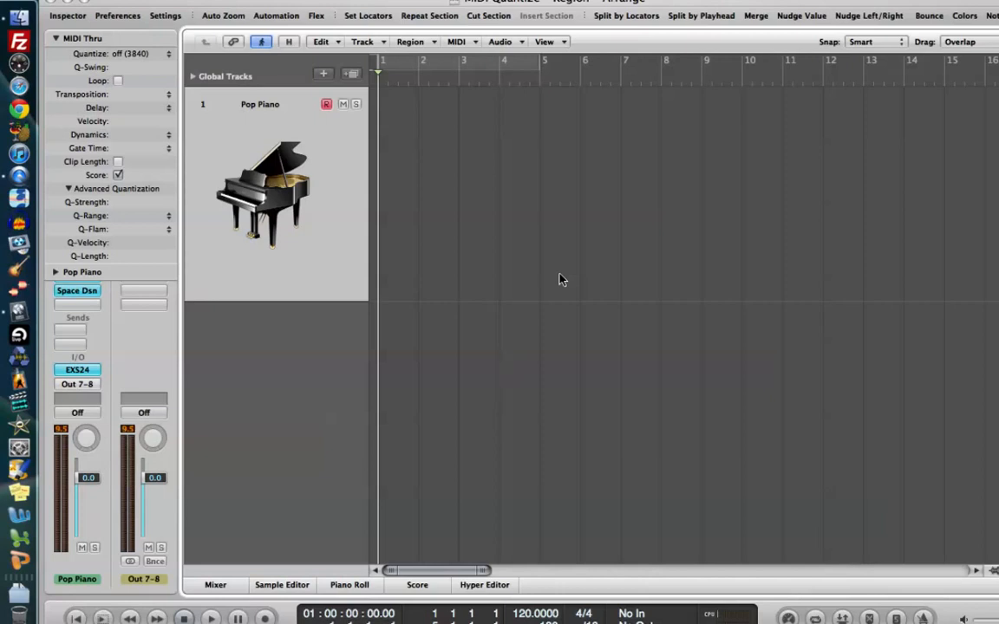
pyautogui.click(212, 616)
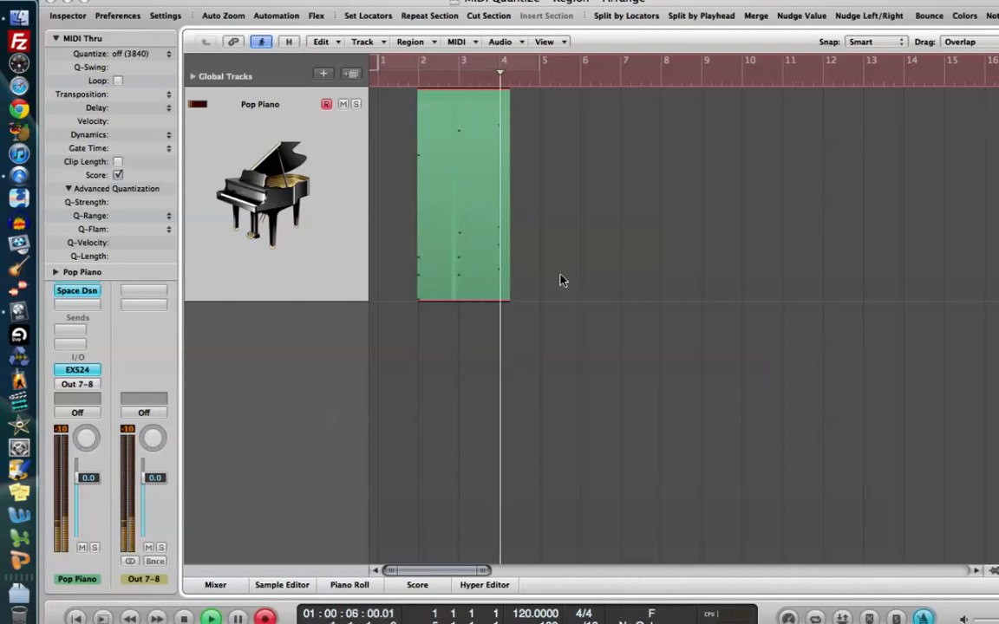
pyautogui.moveTo(461, 194); pyautogui.dragTo(501, 194)
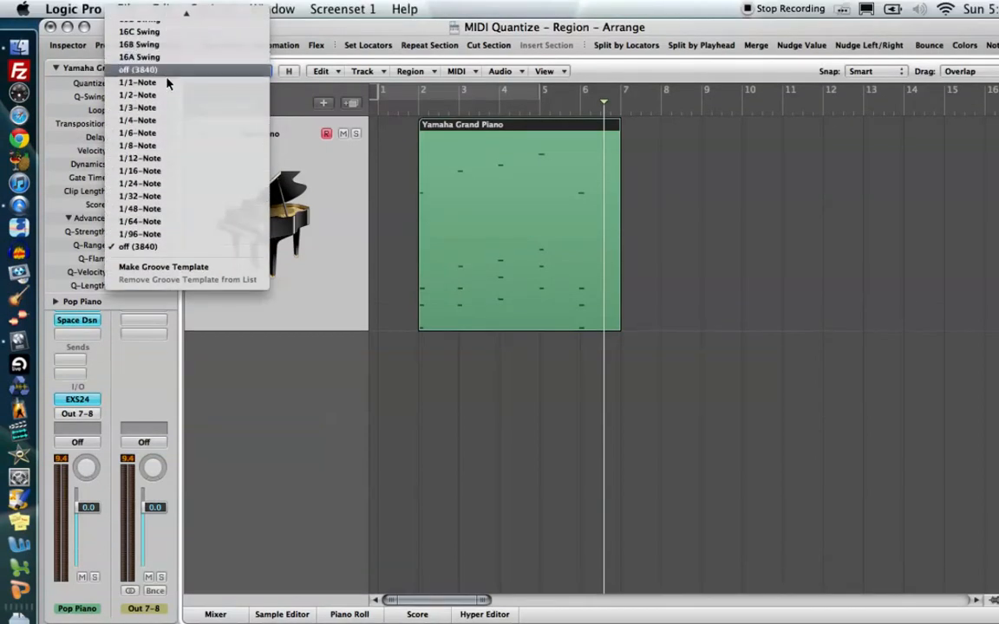
pyautogui.click(136, 82)
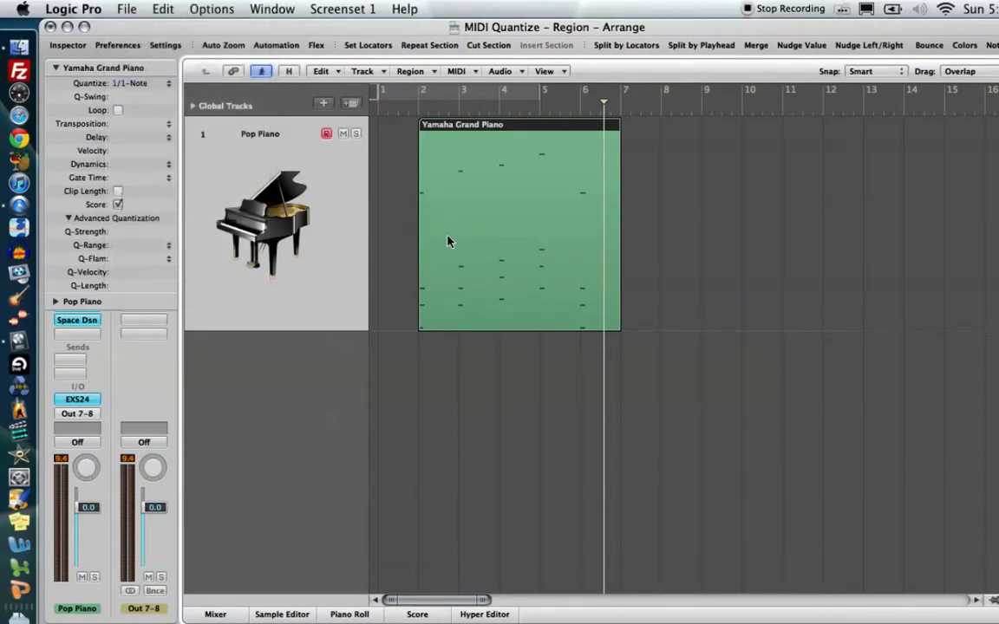
# Set the region's Q-Flam to 1/8 = 480, spreading its chords into an upward arpeggio
pyautogui.click(349, 614)
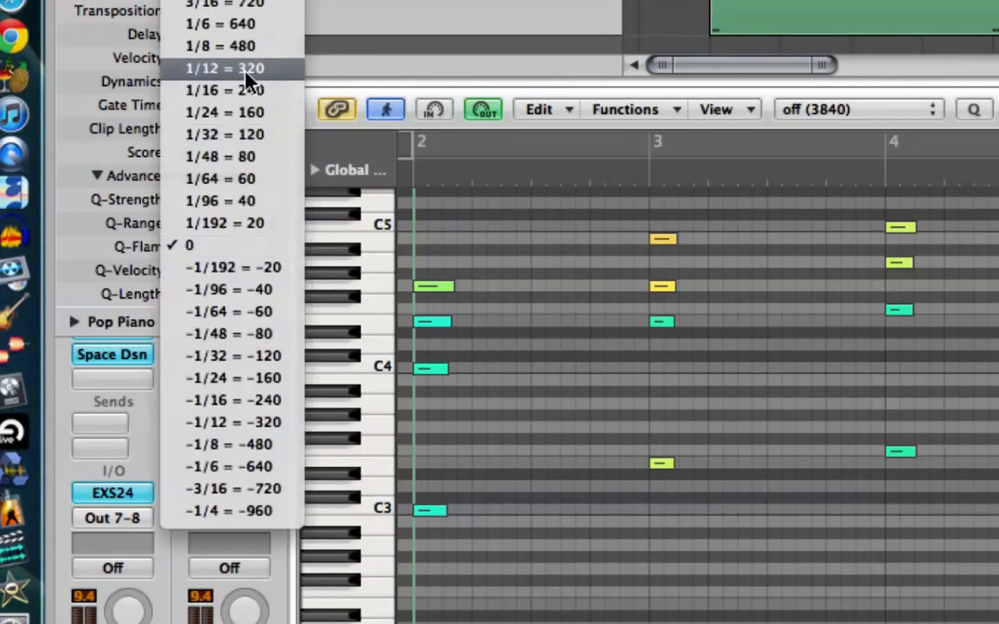
pyautogui.moveTo(252, 333)
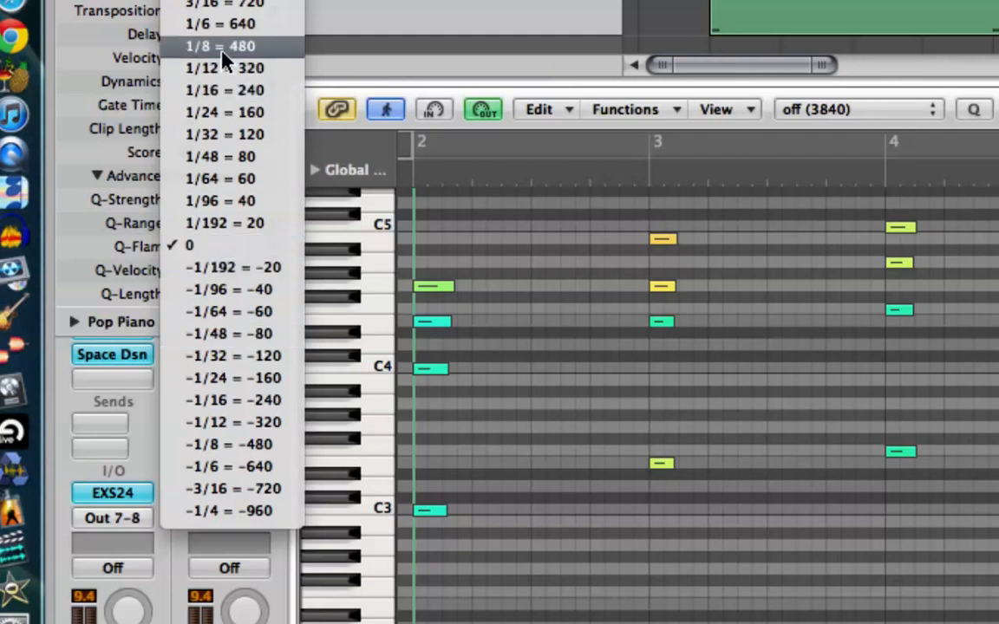
pyautogui.click(222, 46)
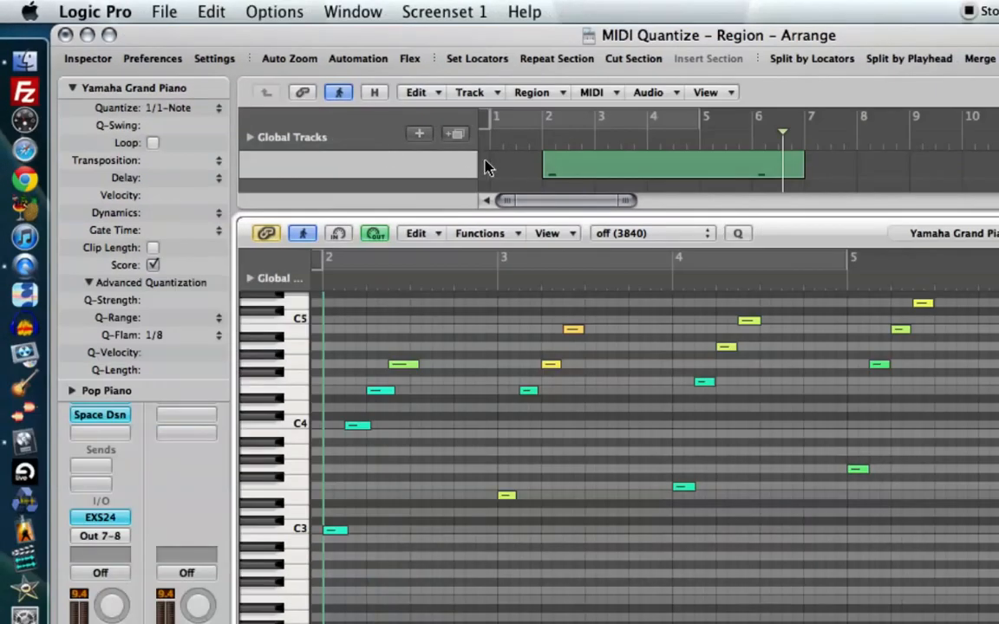
pyautogui.moveTo(541, 146)
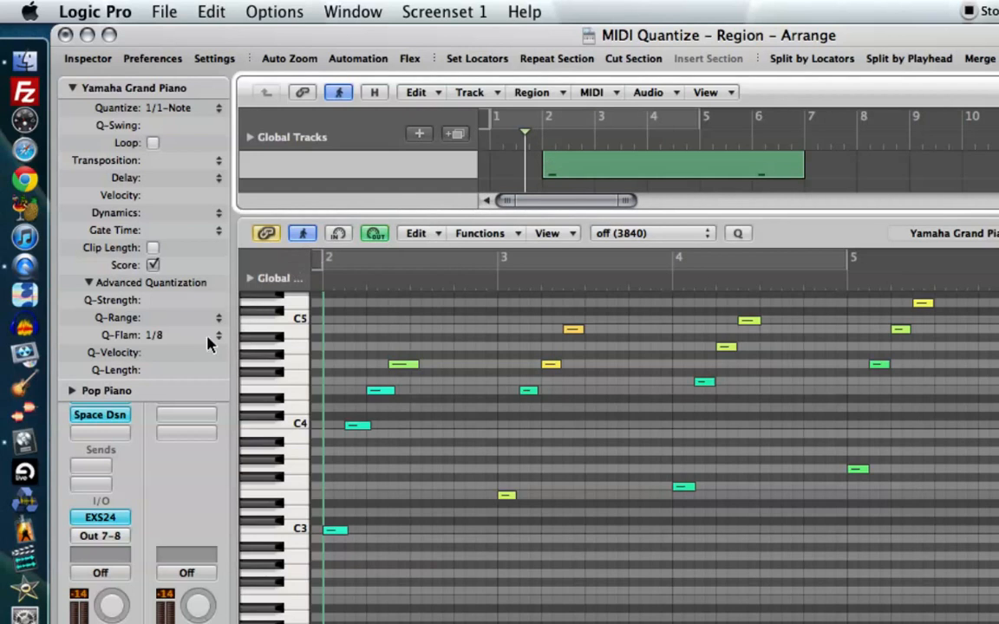
# Reverse Q-Flam to -1/8 for a downward arpeggio, then delete the region from the Pop Piano track
pyautogui.click(156, 337)
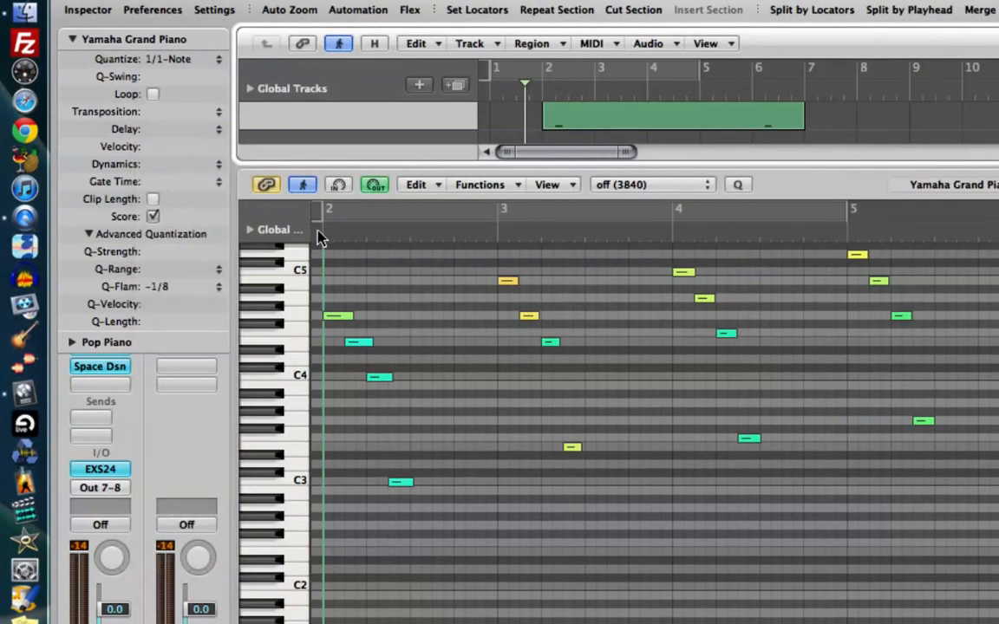
pyautogui.click(393, 225)
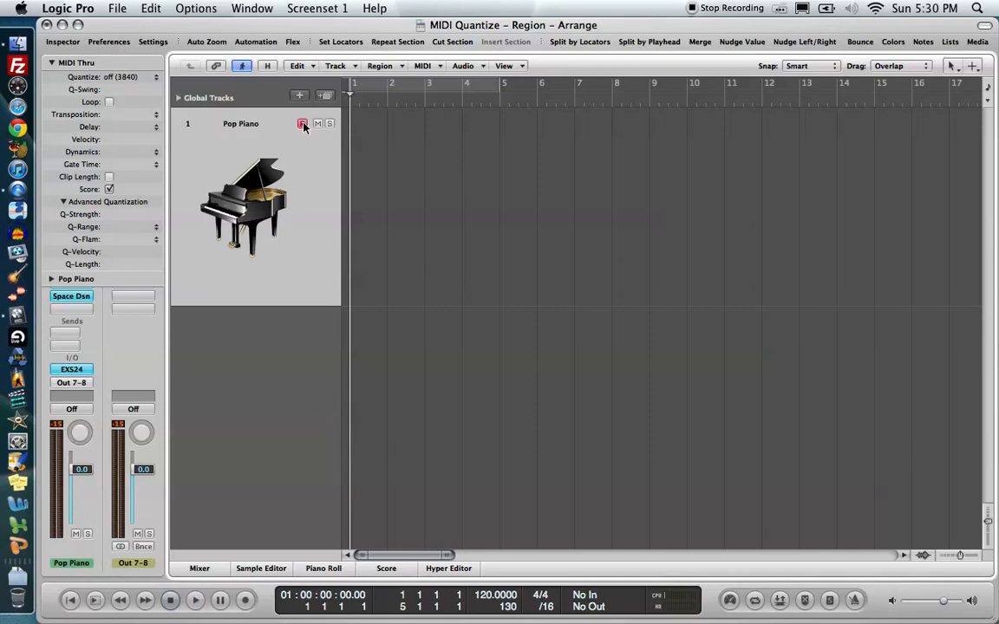
pyautogui.click(194, 600)
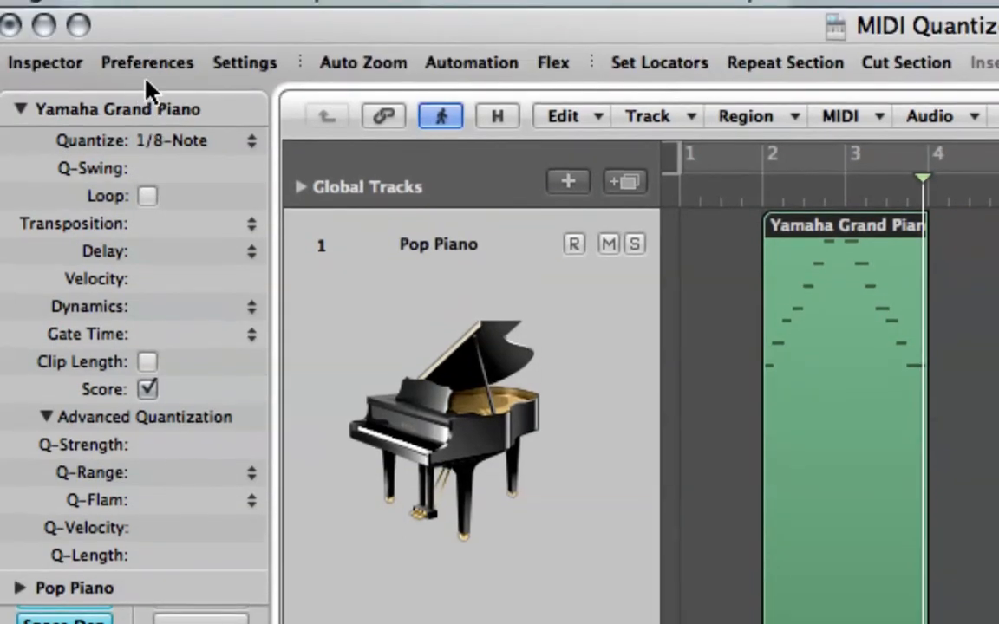
pyautogui.moveTo(153, 183)
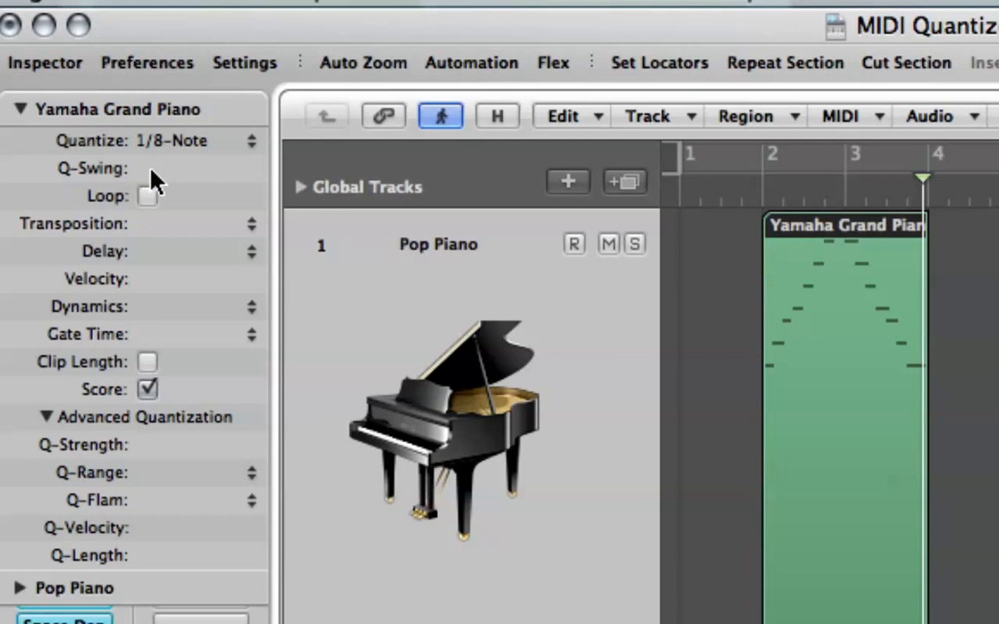
pyautogui.moveTo(156, 177)
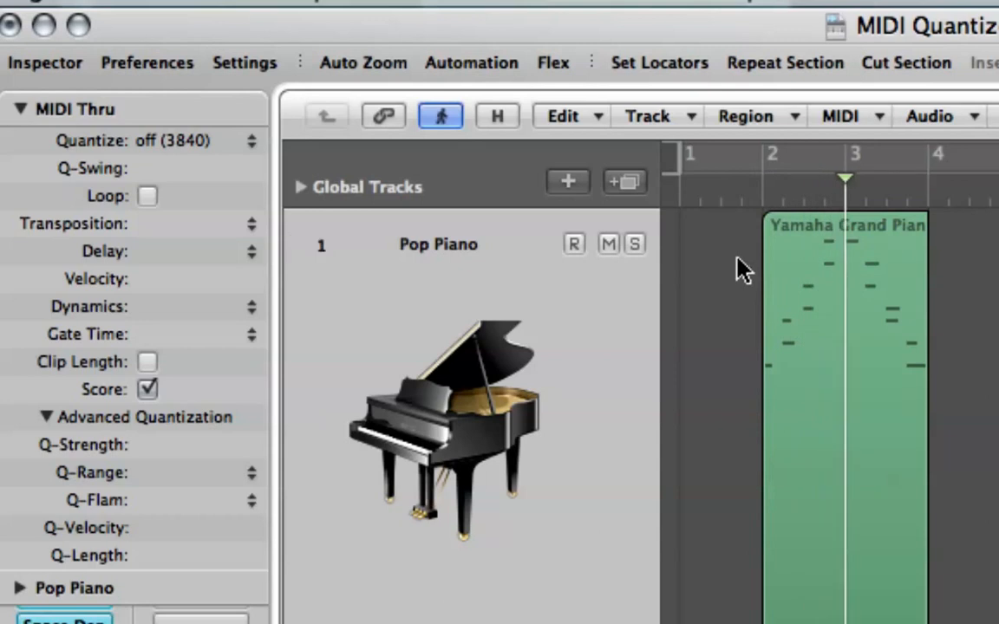
pyautogui.moveTo(798, 264)
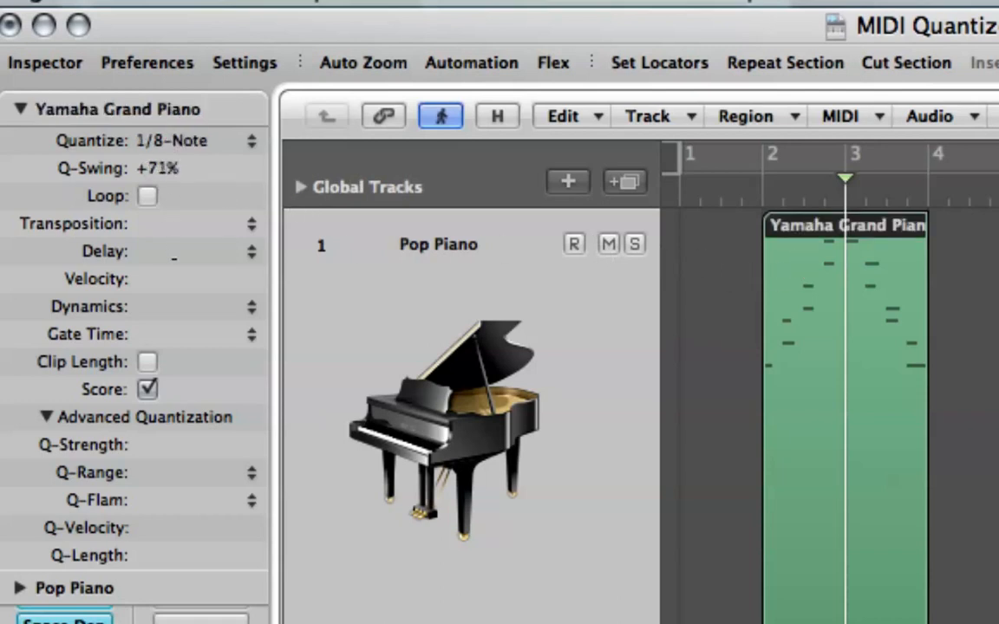
# Lower Q-Swing through +33% and +1% until it is cleared, keeping 1/8-Note quantization
pyautogui.click(170, 168)
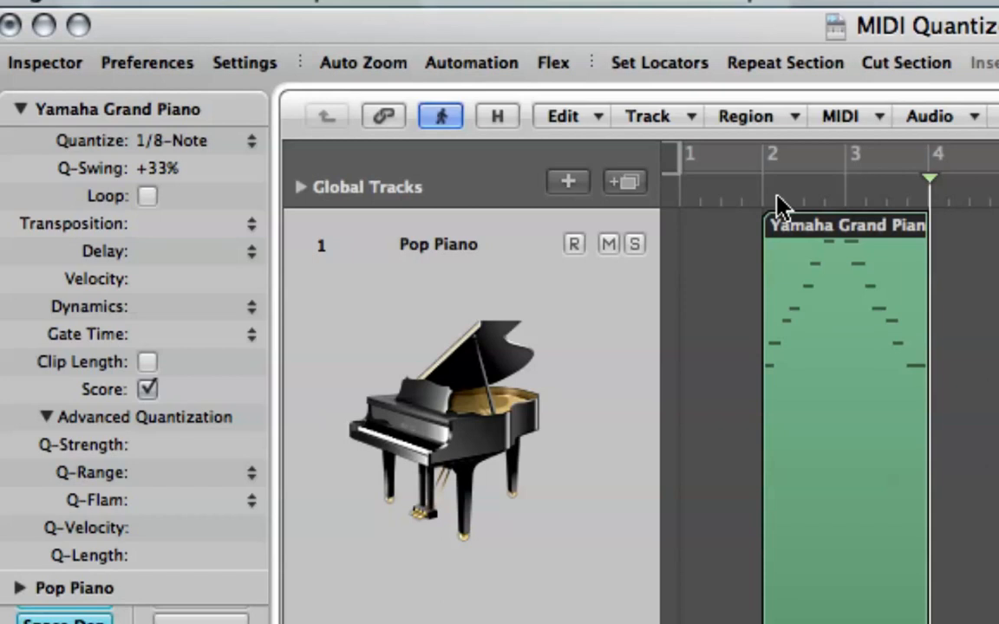
pyautogui.moveTo(188, 173)
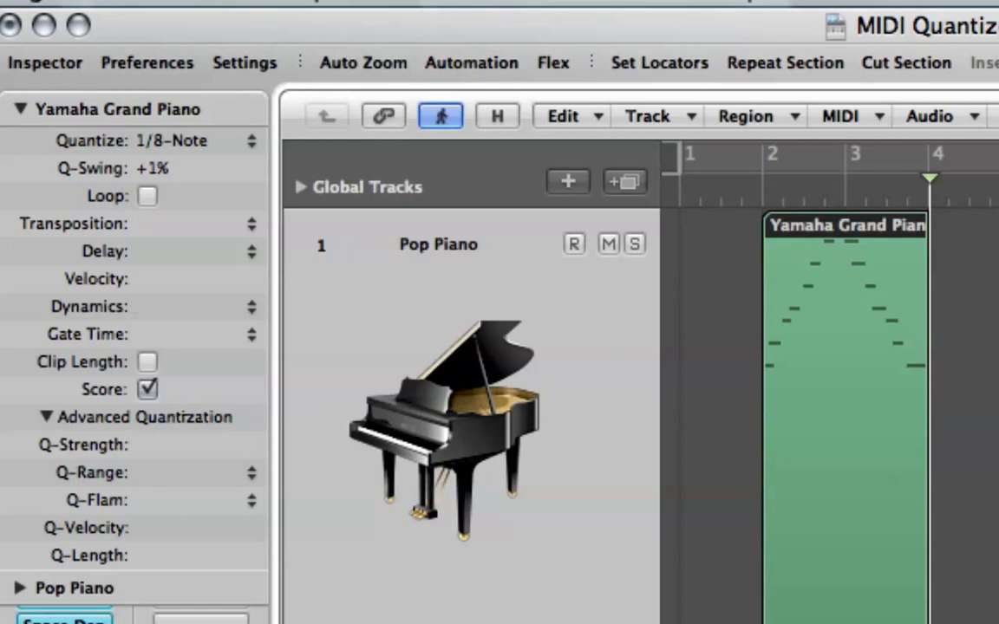
pyautogui.click(153, 168)
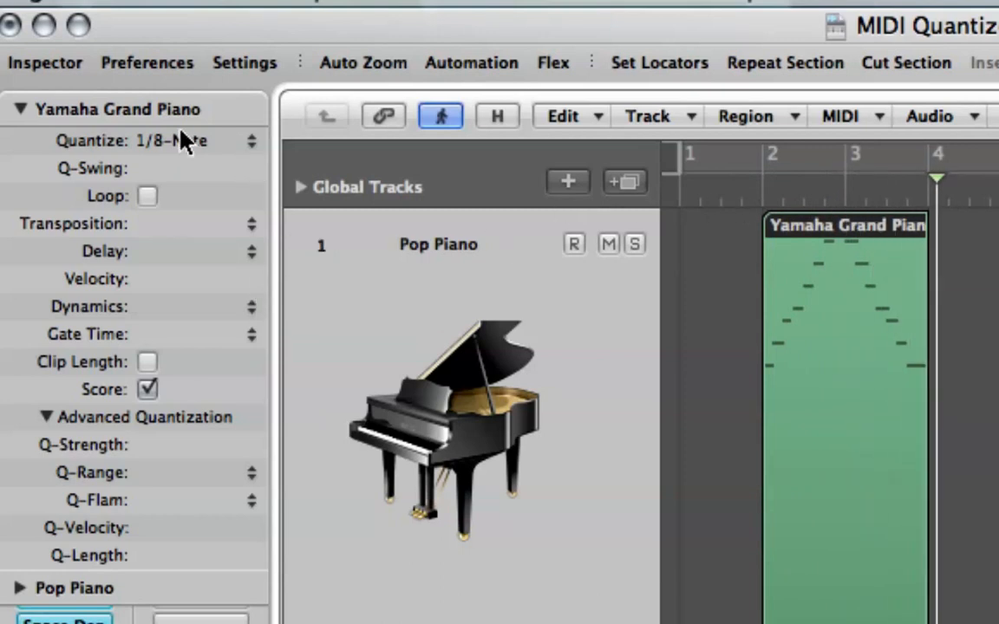
pyautogui.moveTo(125, 148)
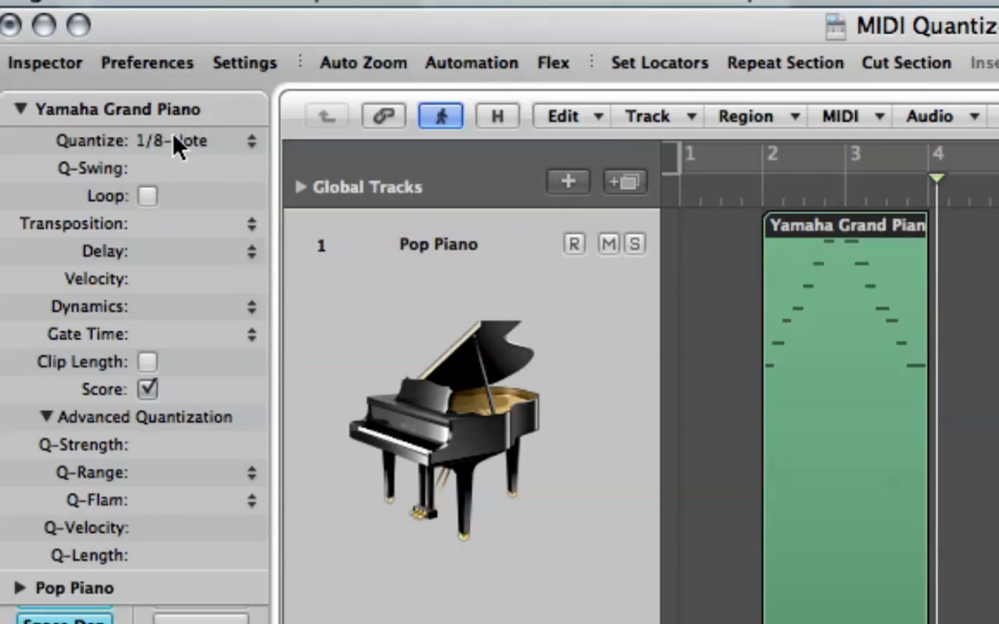
pyautogui.moveTo(191, 173)
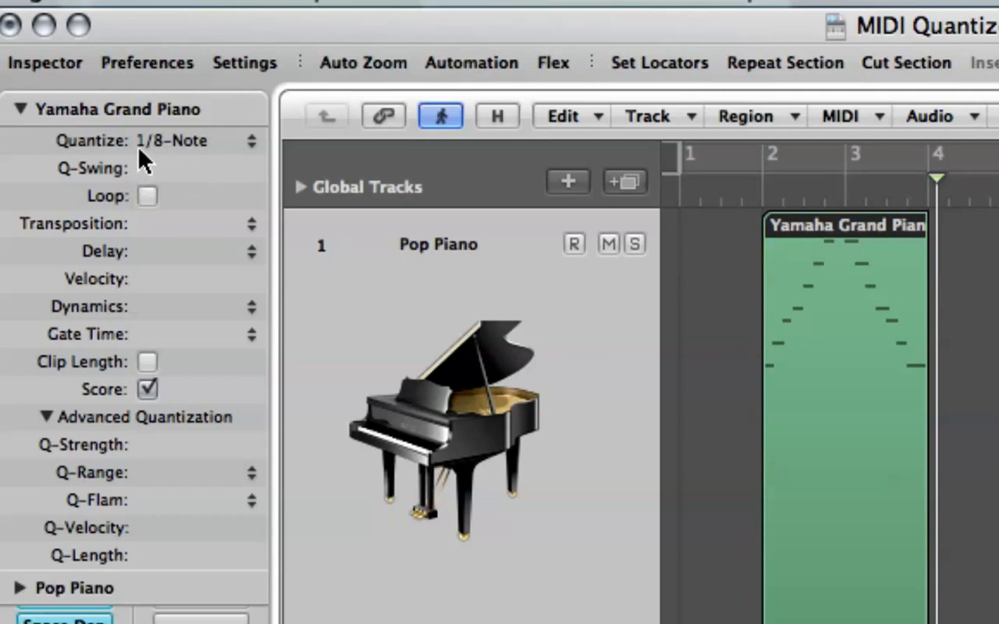
pyautogui.moveTo(147, 160)
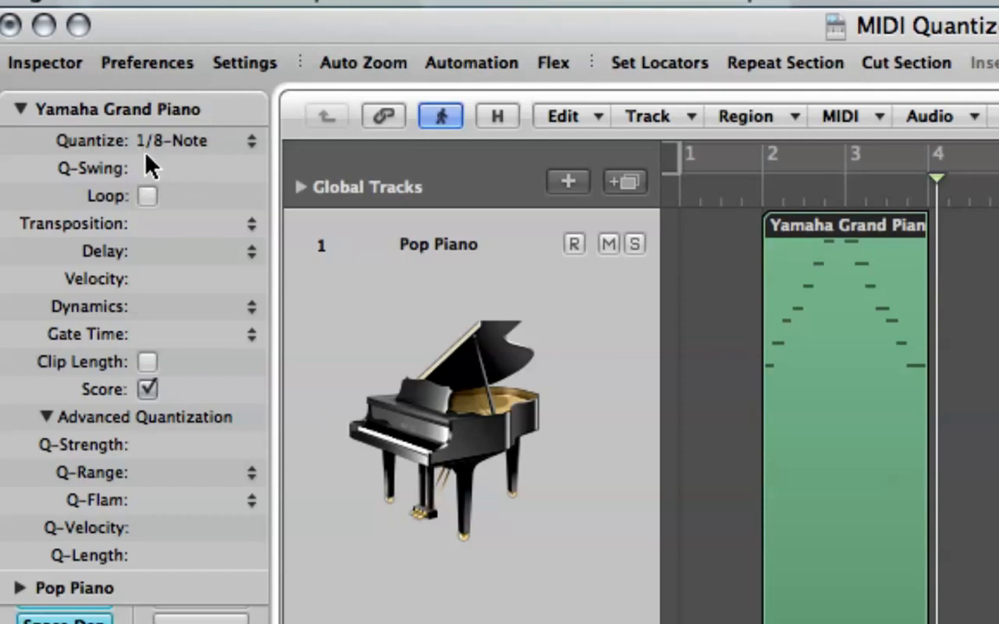
pyautogui.moveTo(142, 484)
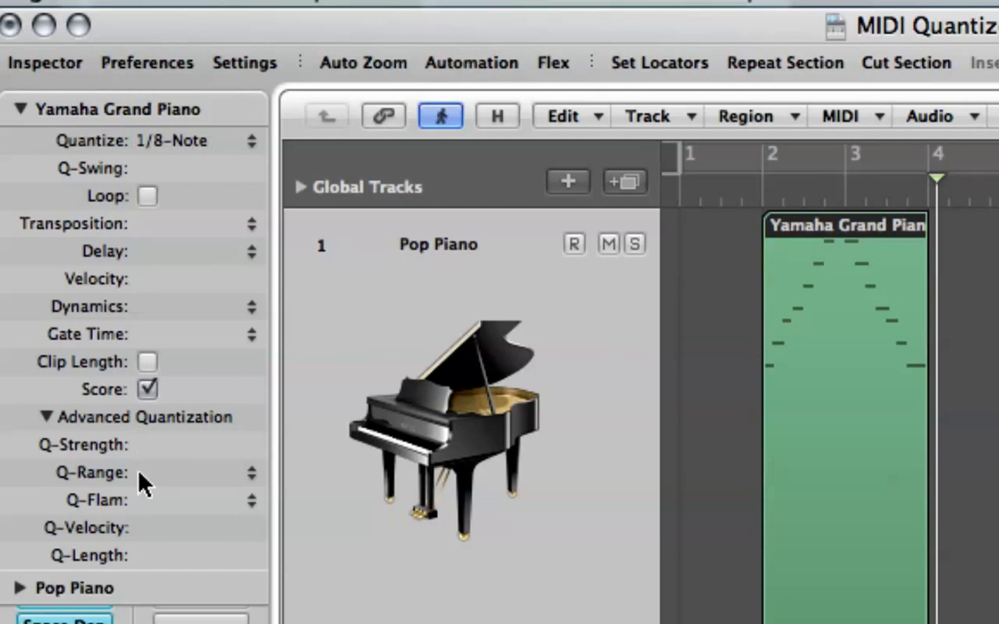
pyautogui.moveTo(130, 472)
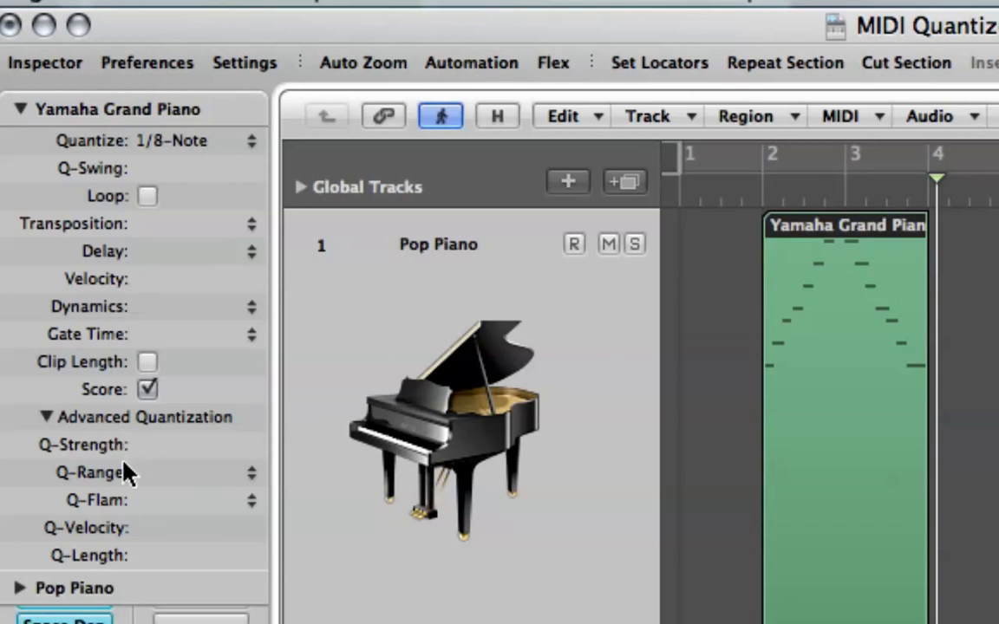
pyautogui.moveTo(136, 505)
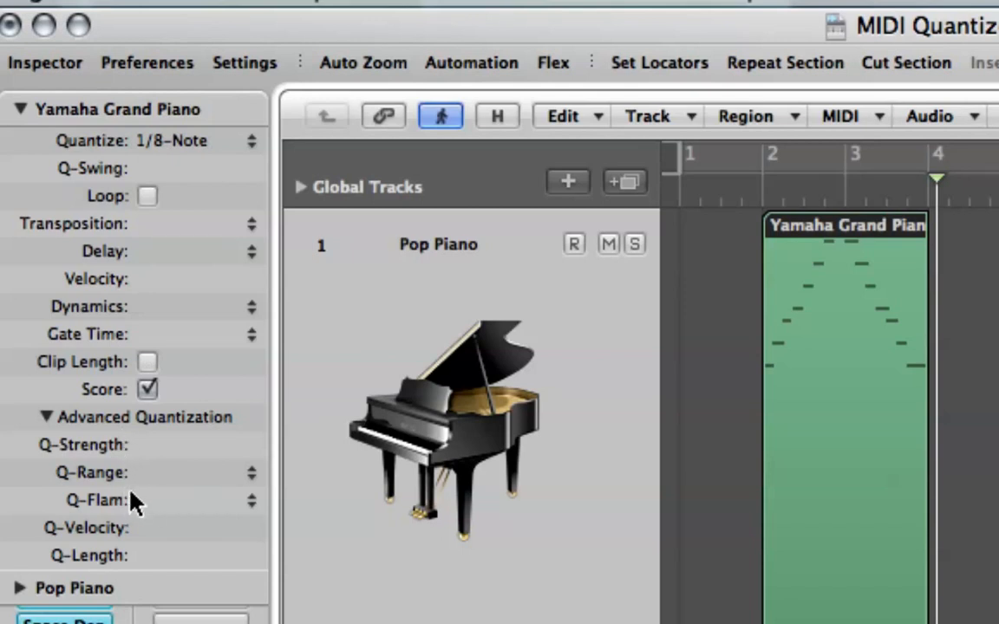
pyautogui.moveTo(128, 166)
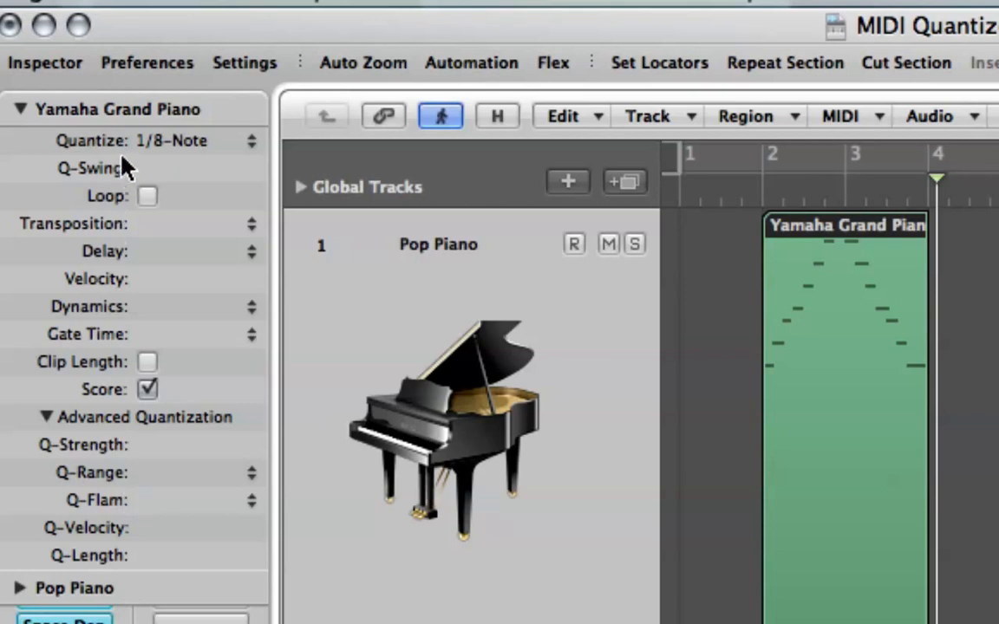
pyautogui.moveTo(152, 441)
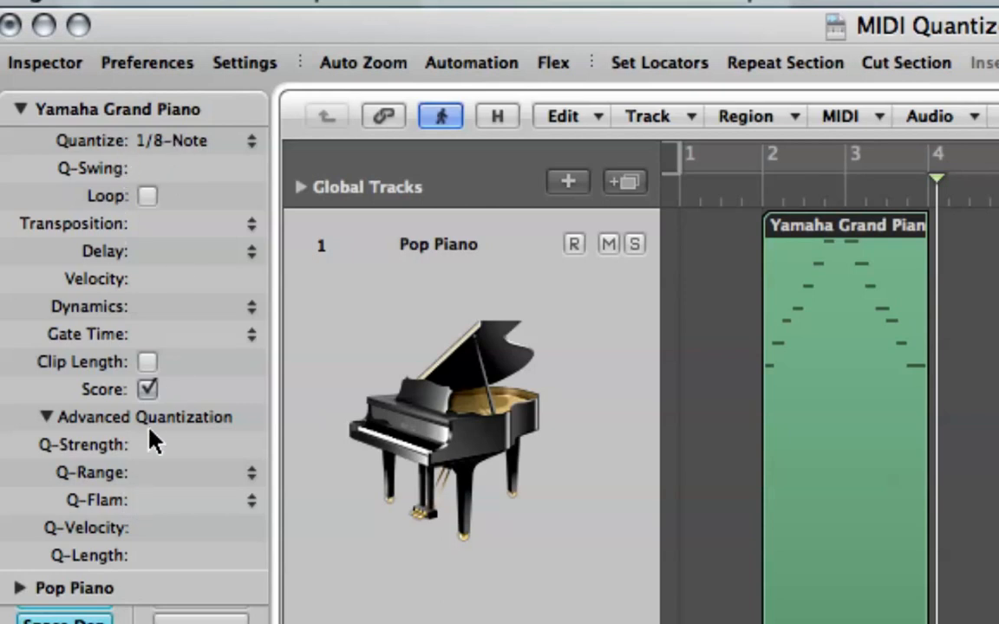
pyautogui.moveTo(327, 514)
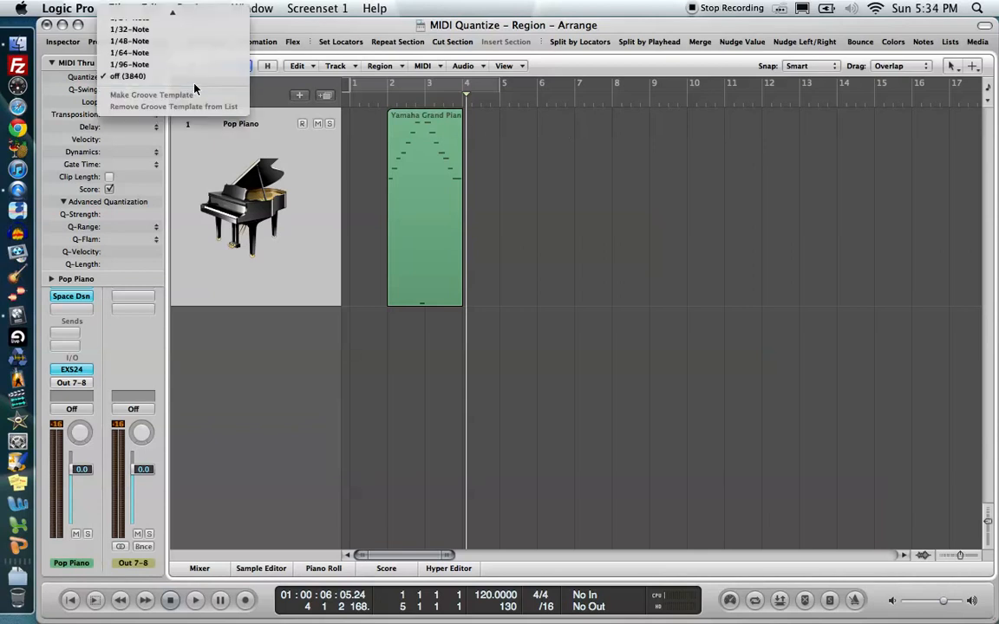
pyautogui.moveTo(547, 187)
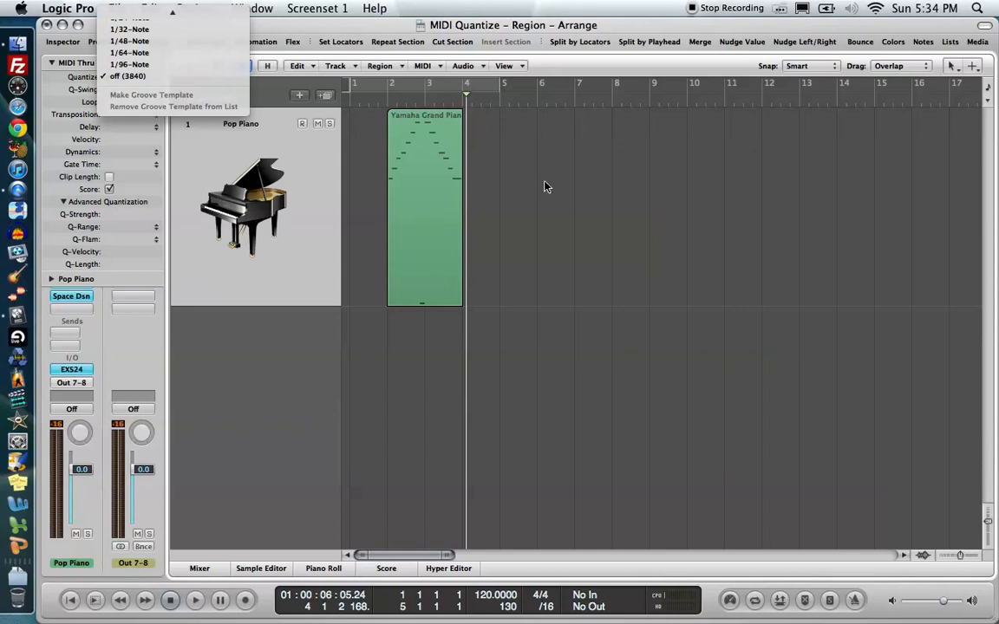